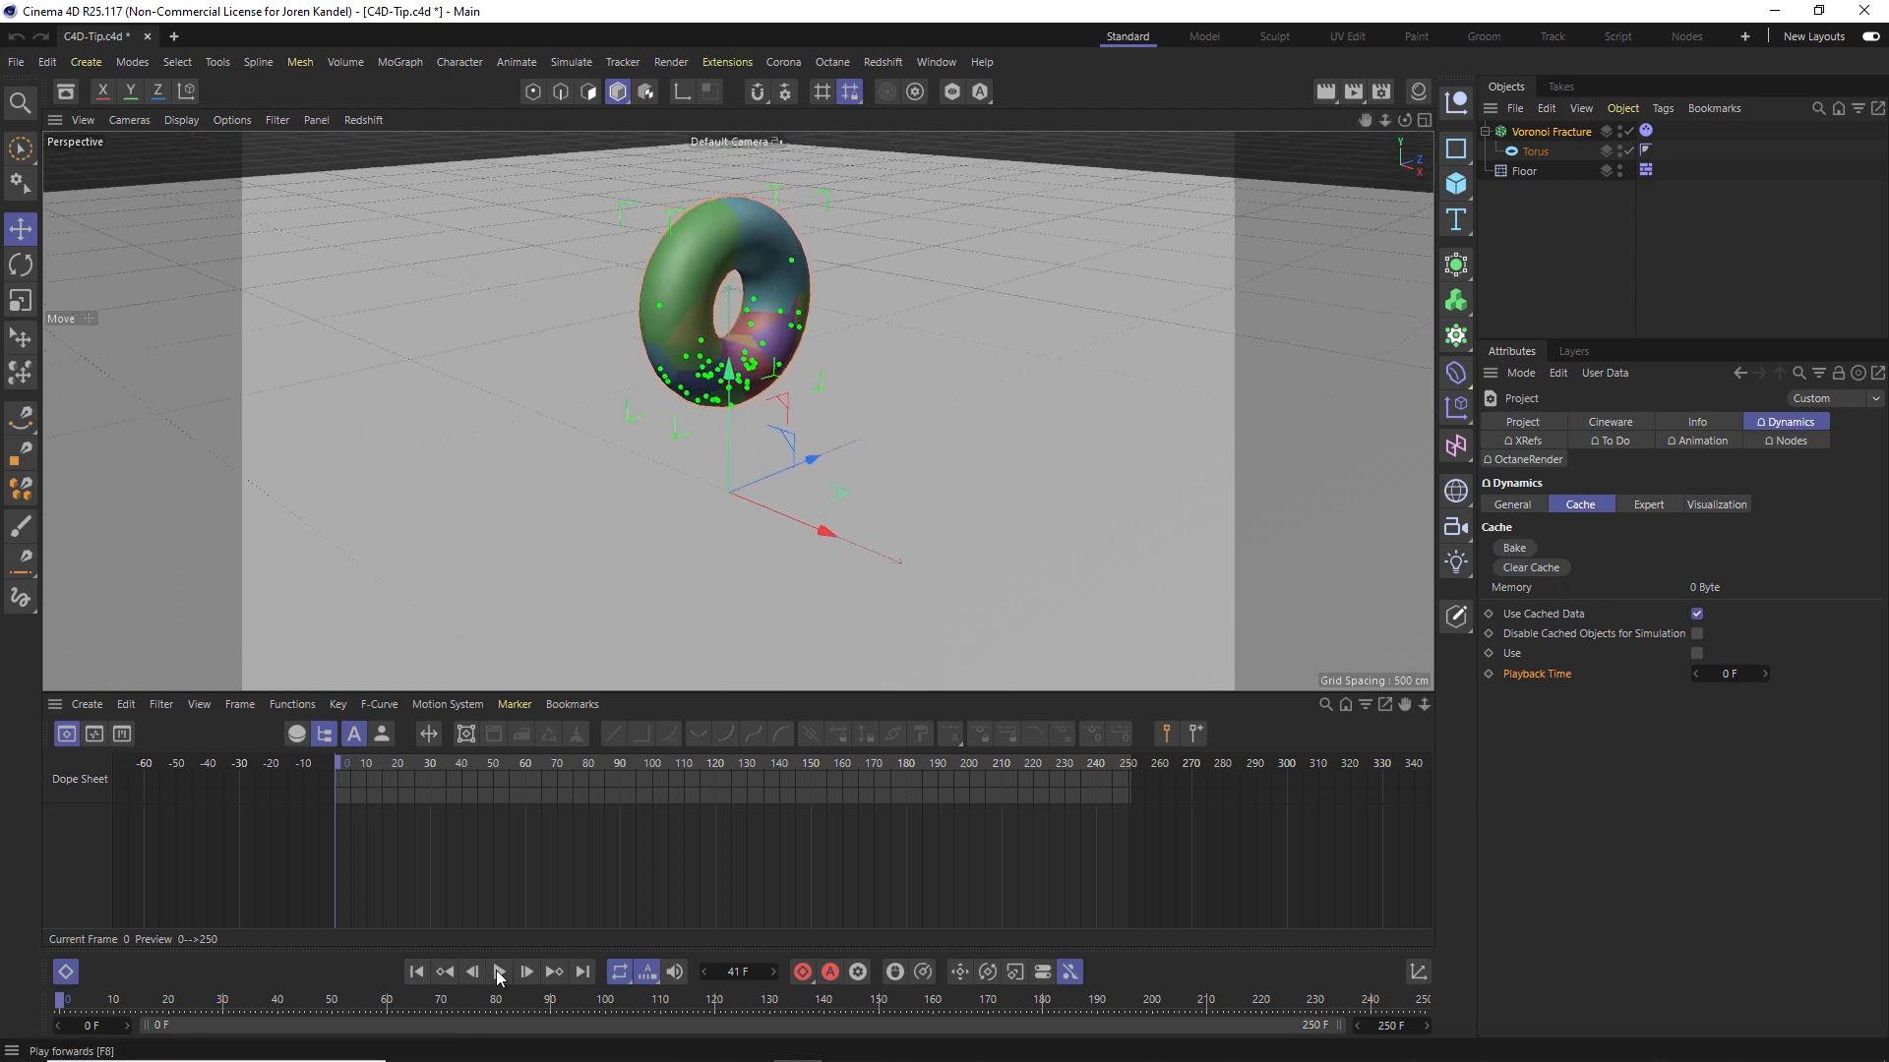
Preview the live fracture simulation and rewind to frame 0
left_click(500, 972)
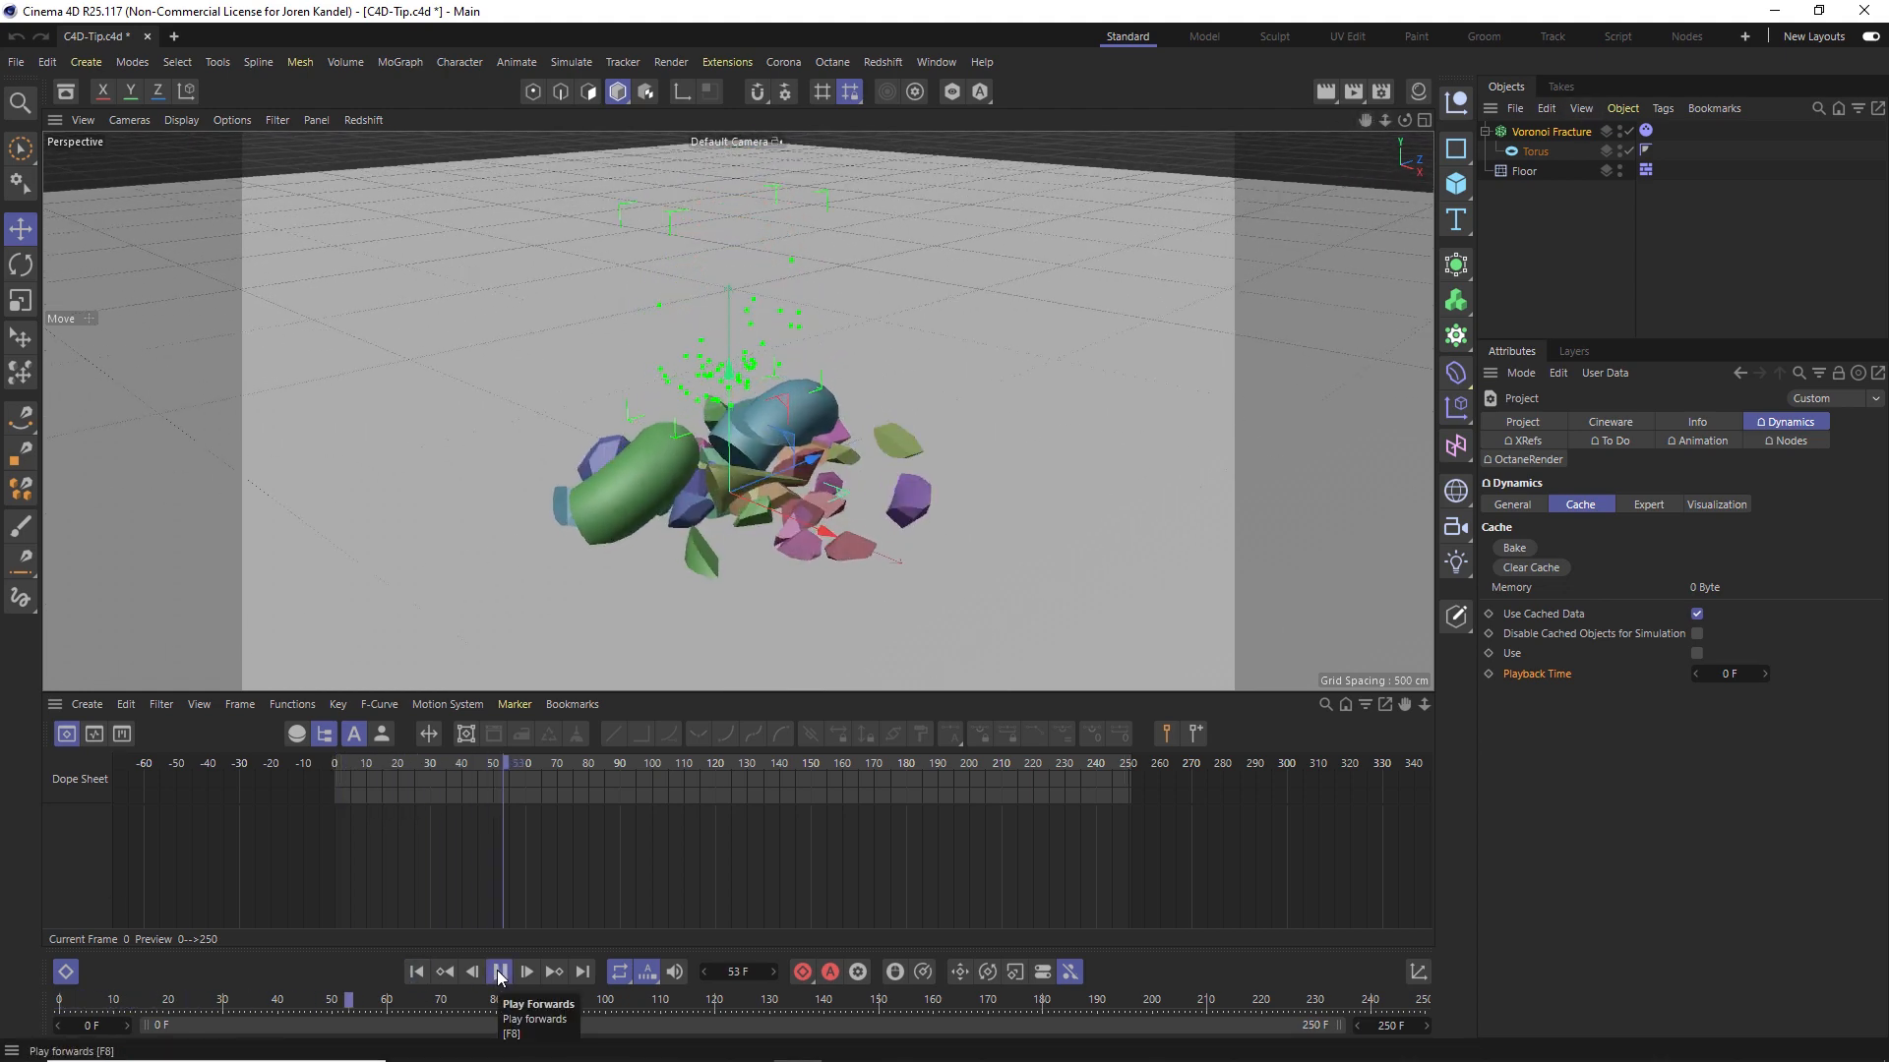
left_click(500, 972)
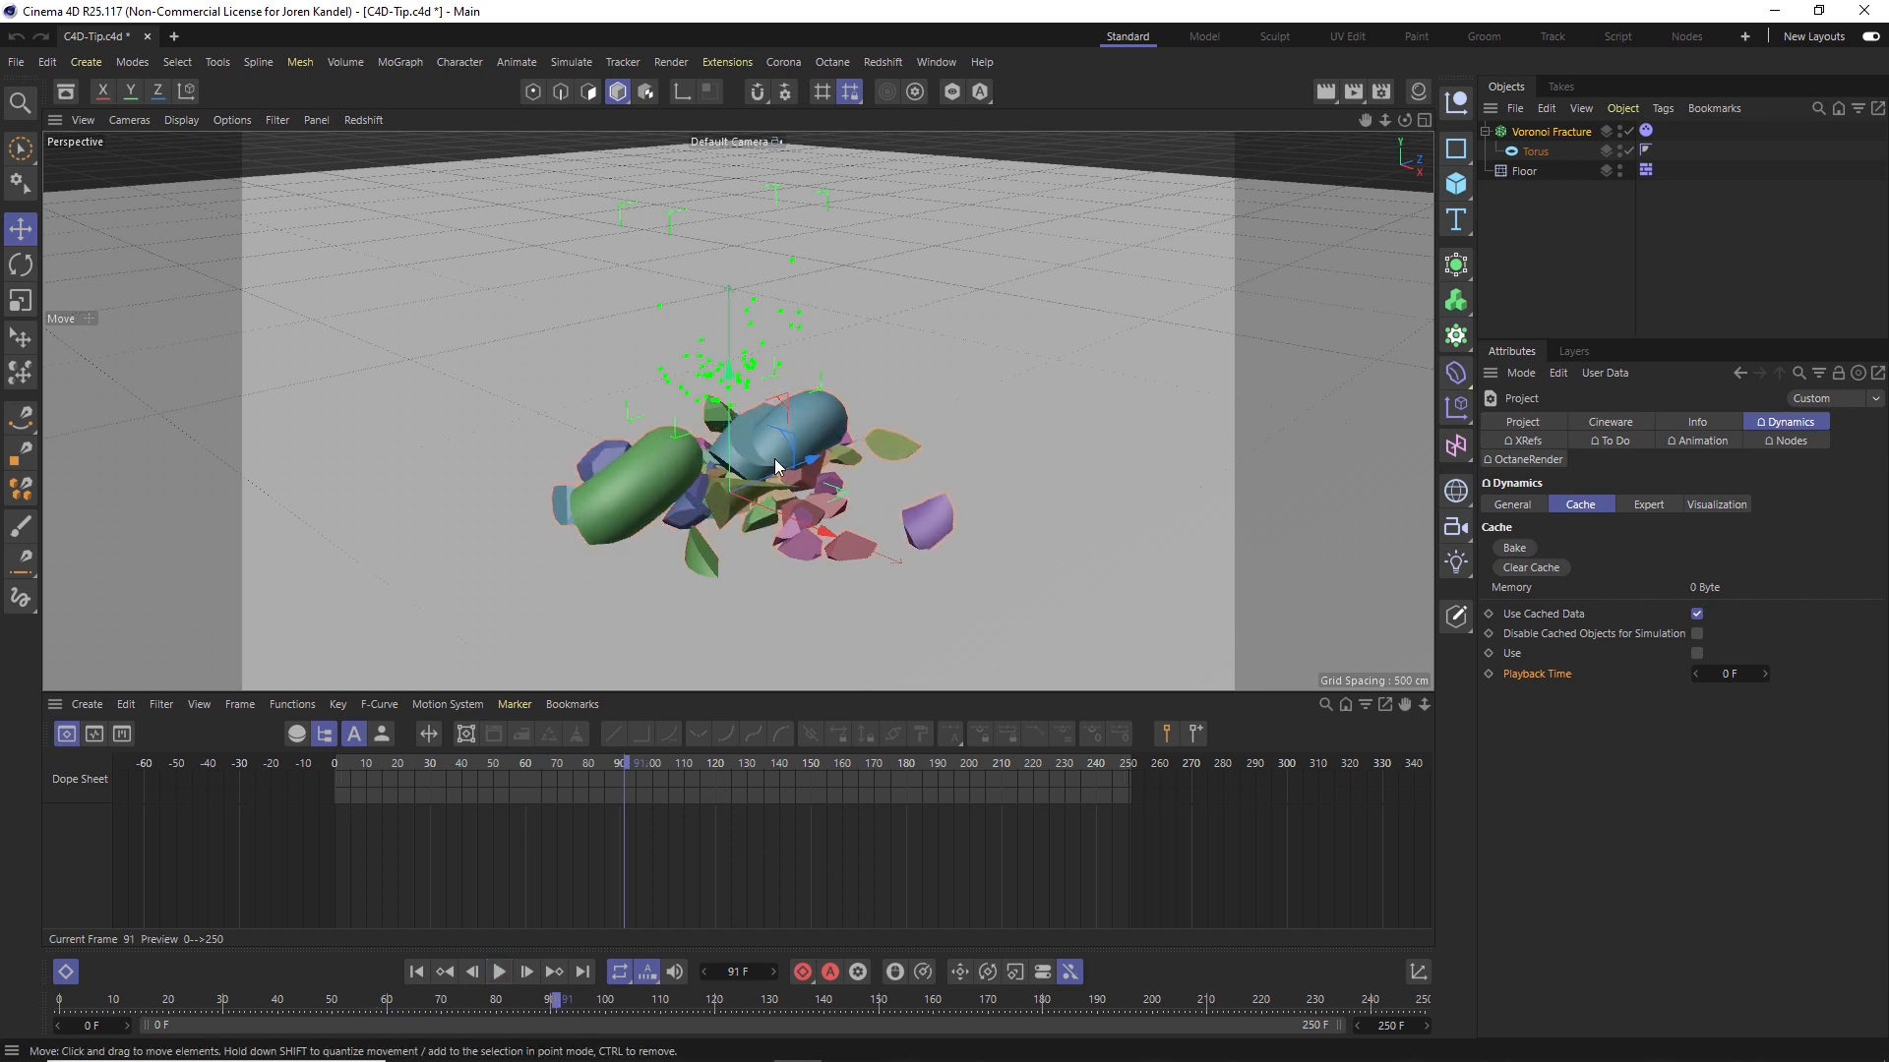
left_click(417, 972)
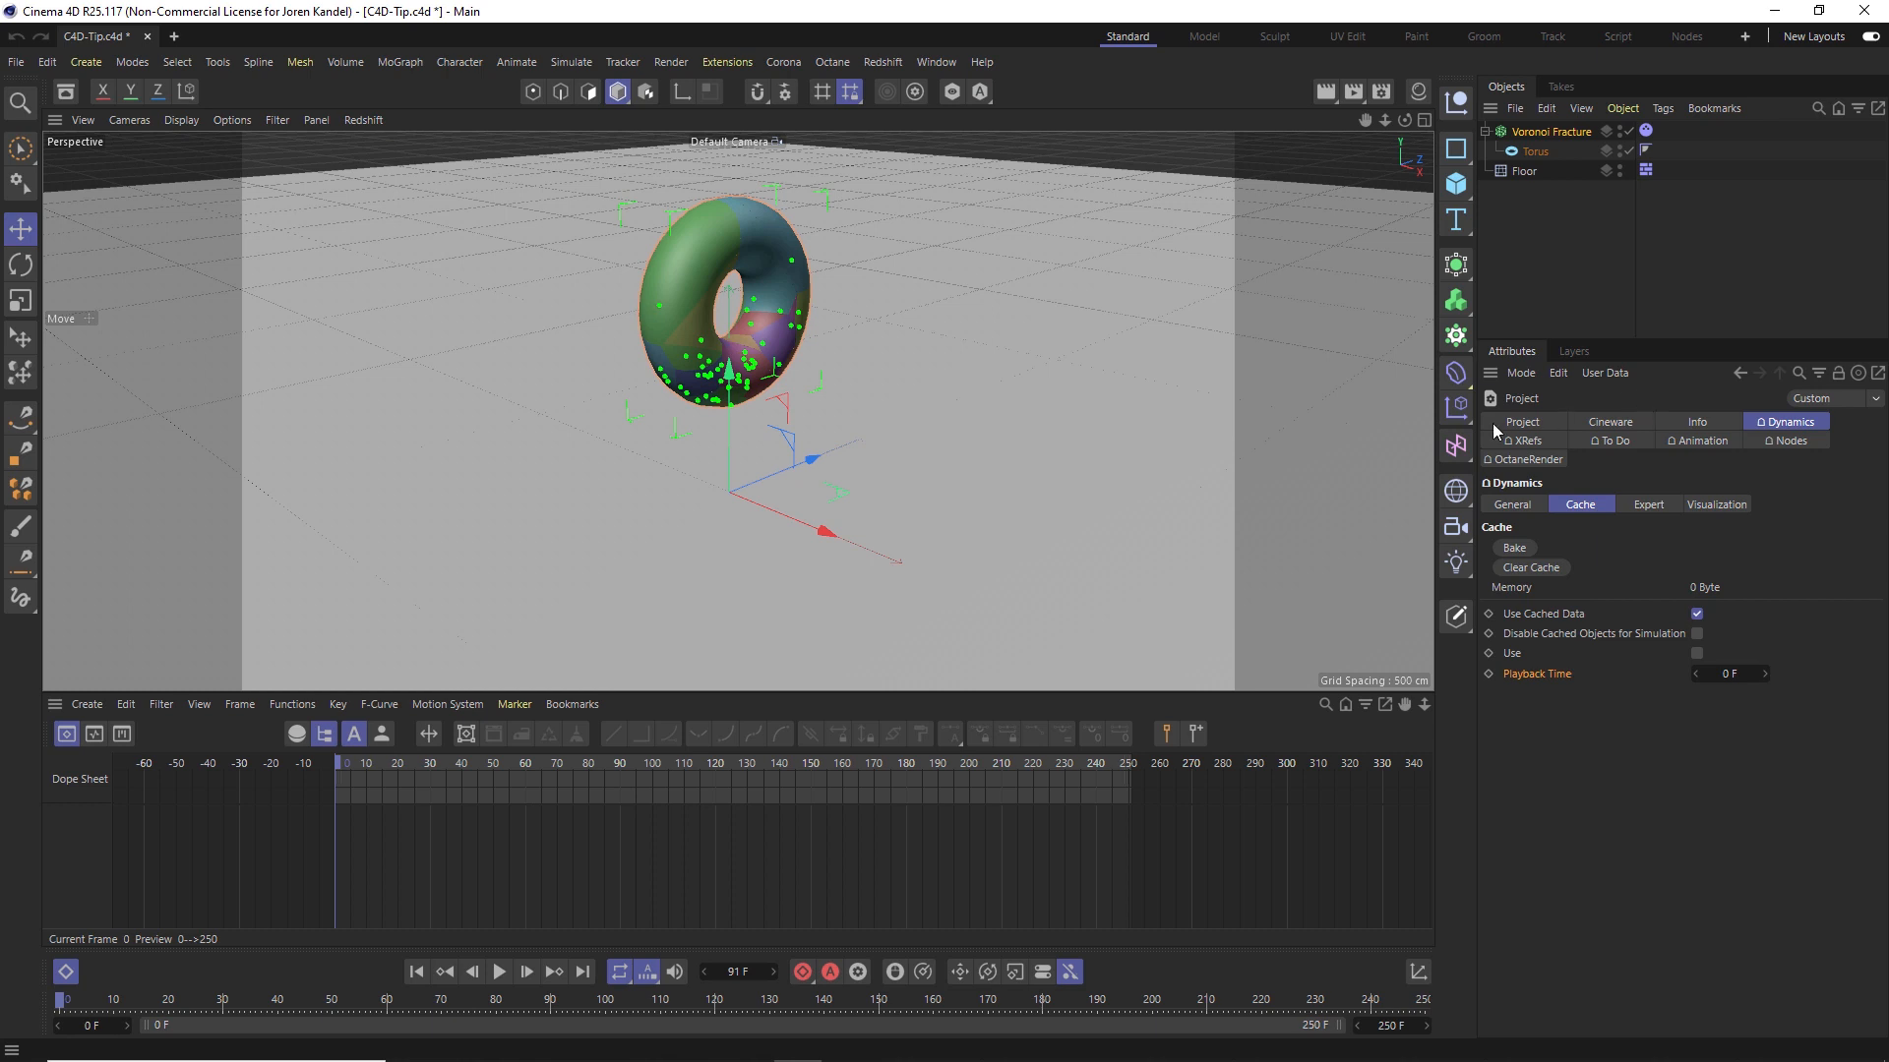
Bake the dynamics simulation from the Dynamics > Cache project settings into a 1.63 MB cache
left_click(1523, 421)
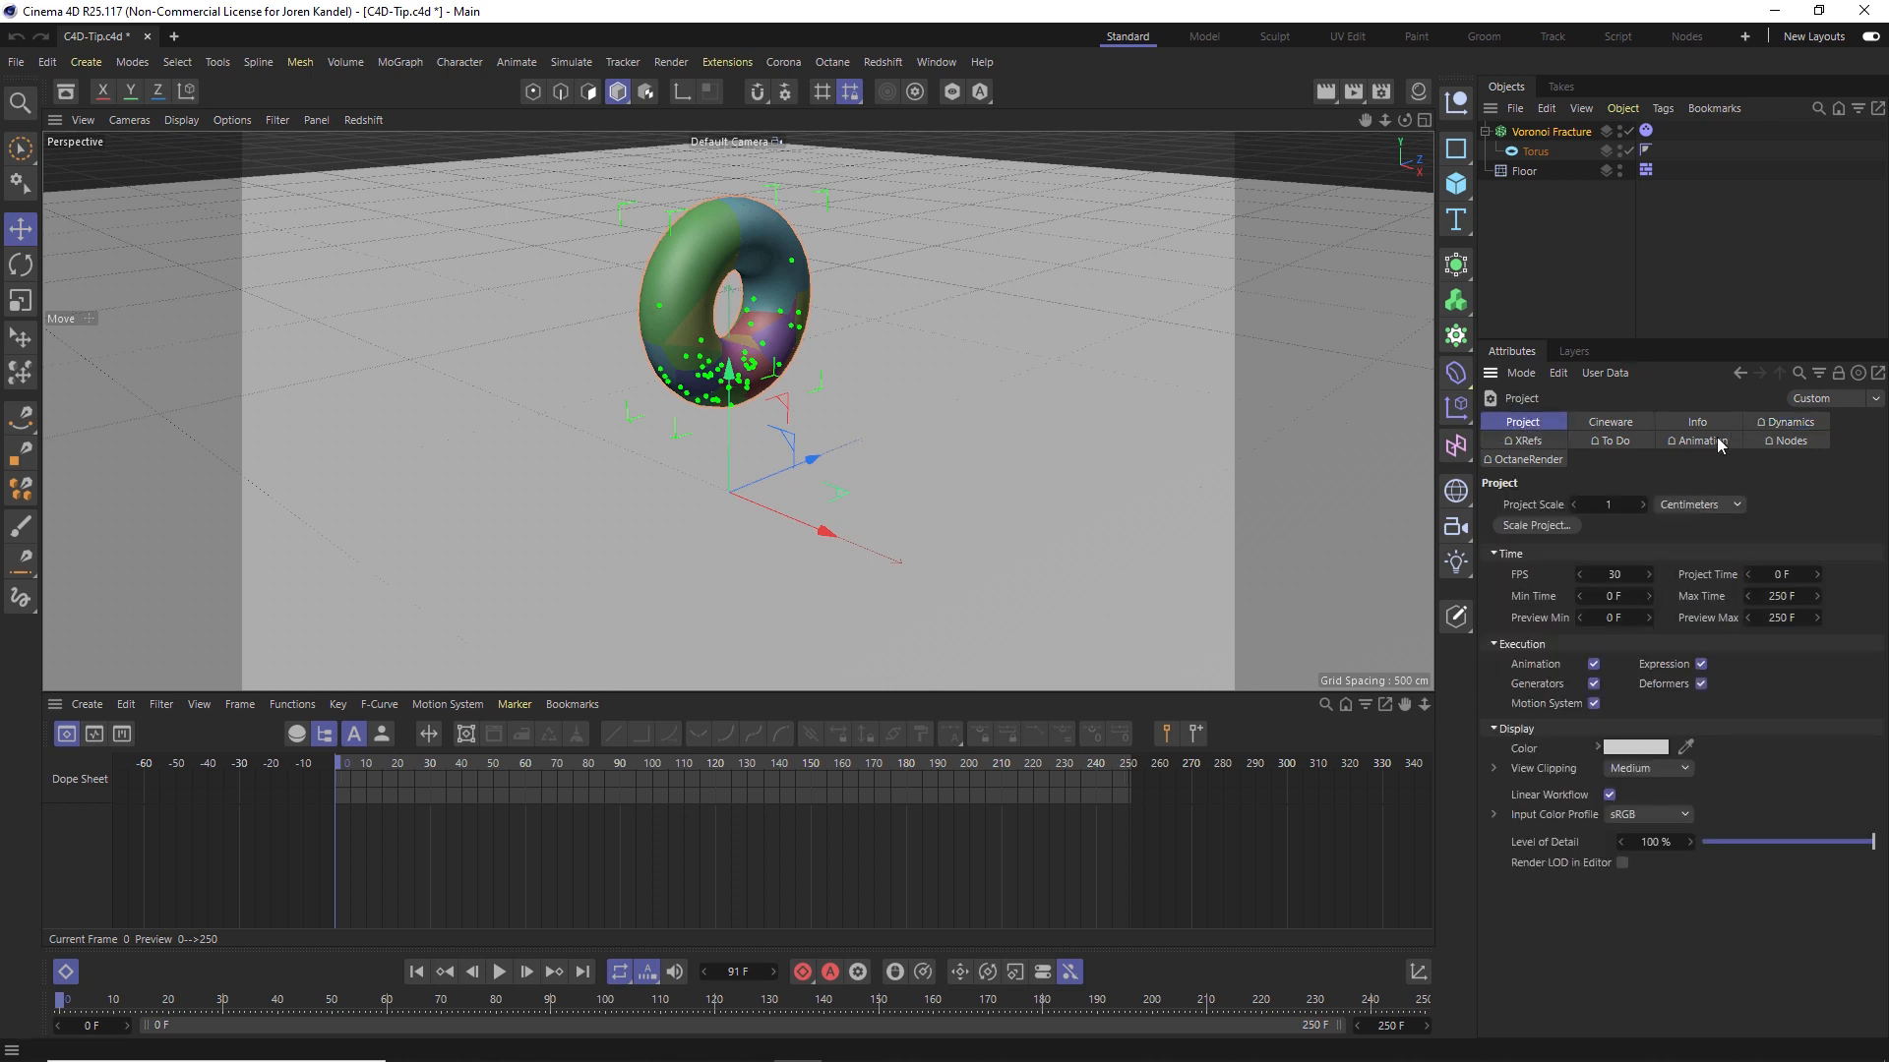
left_click(1785, 422)
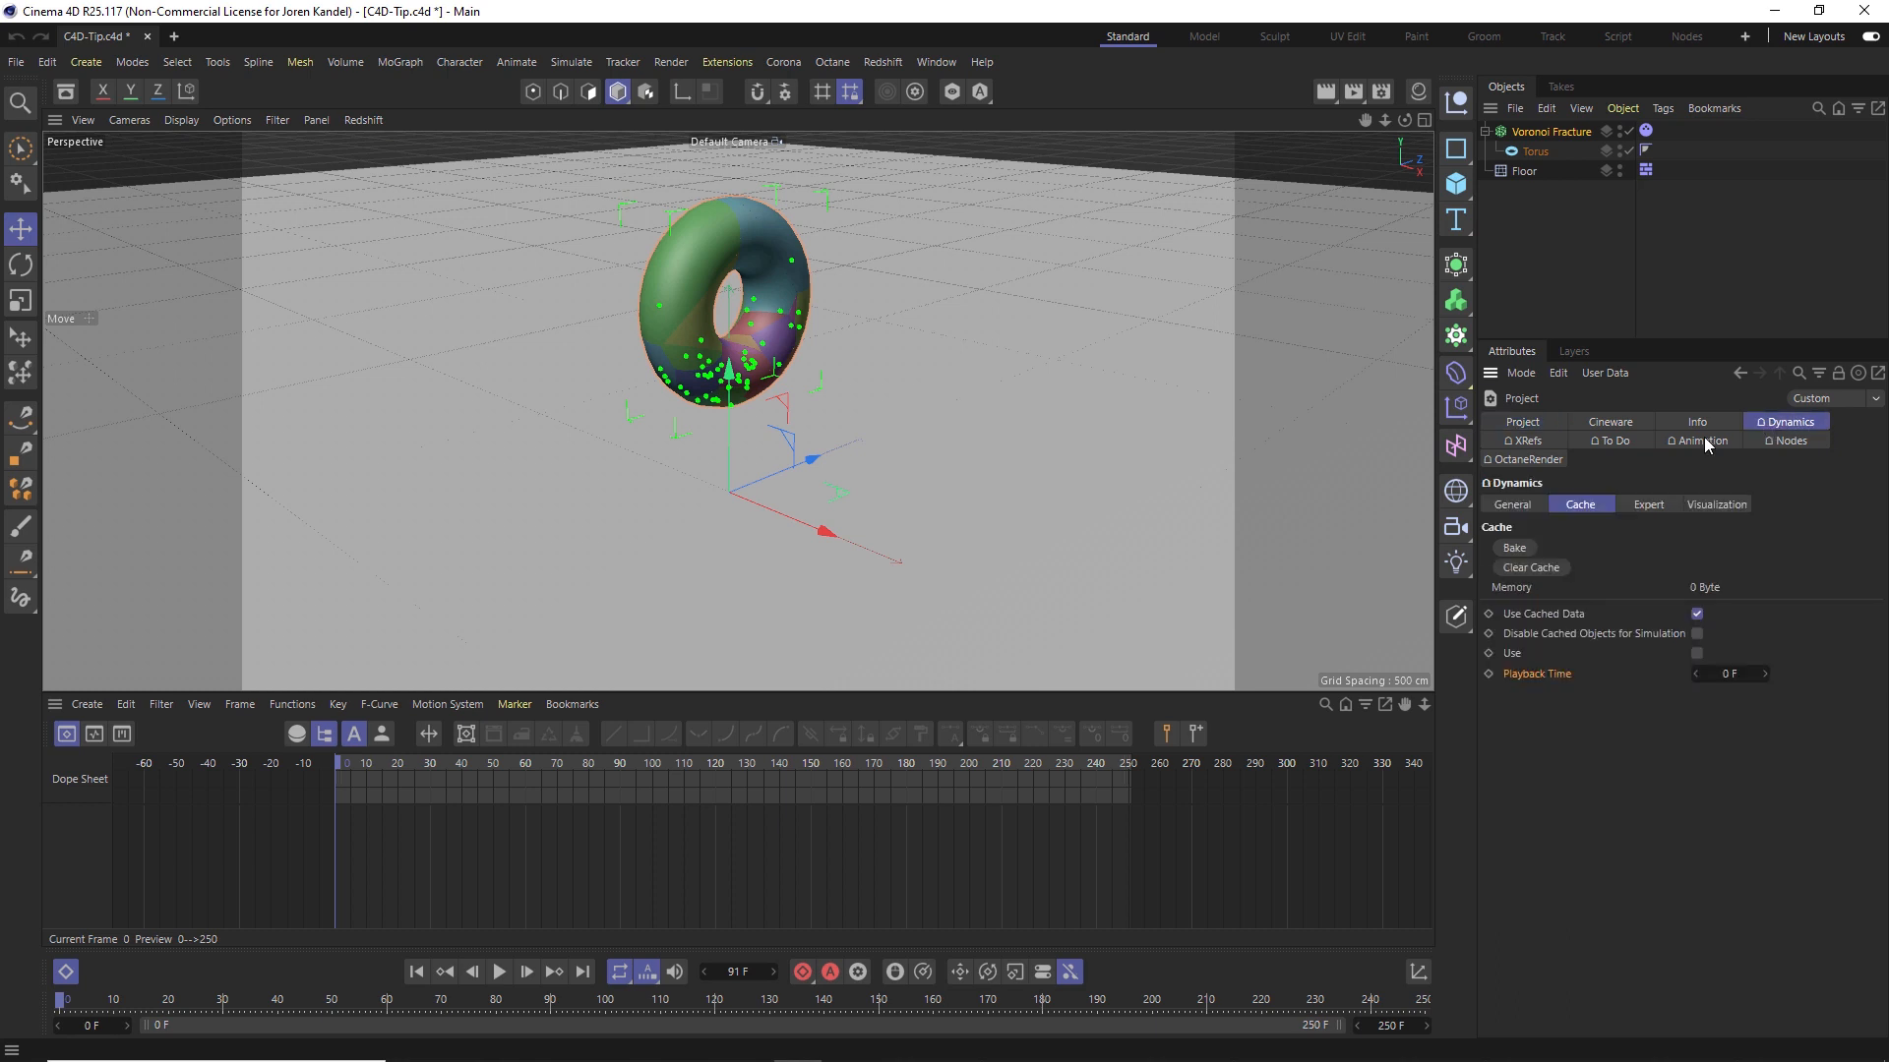
left_click(1511, 503)
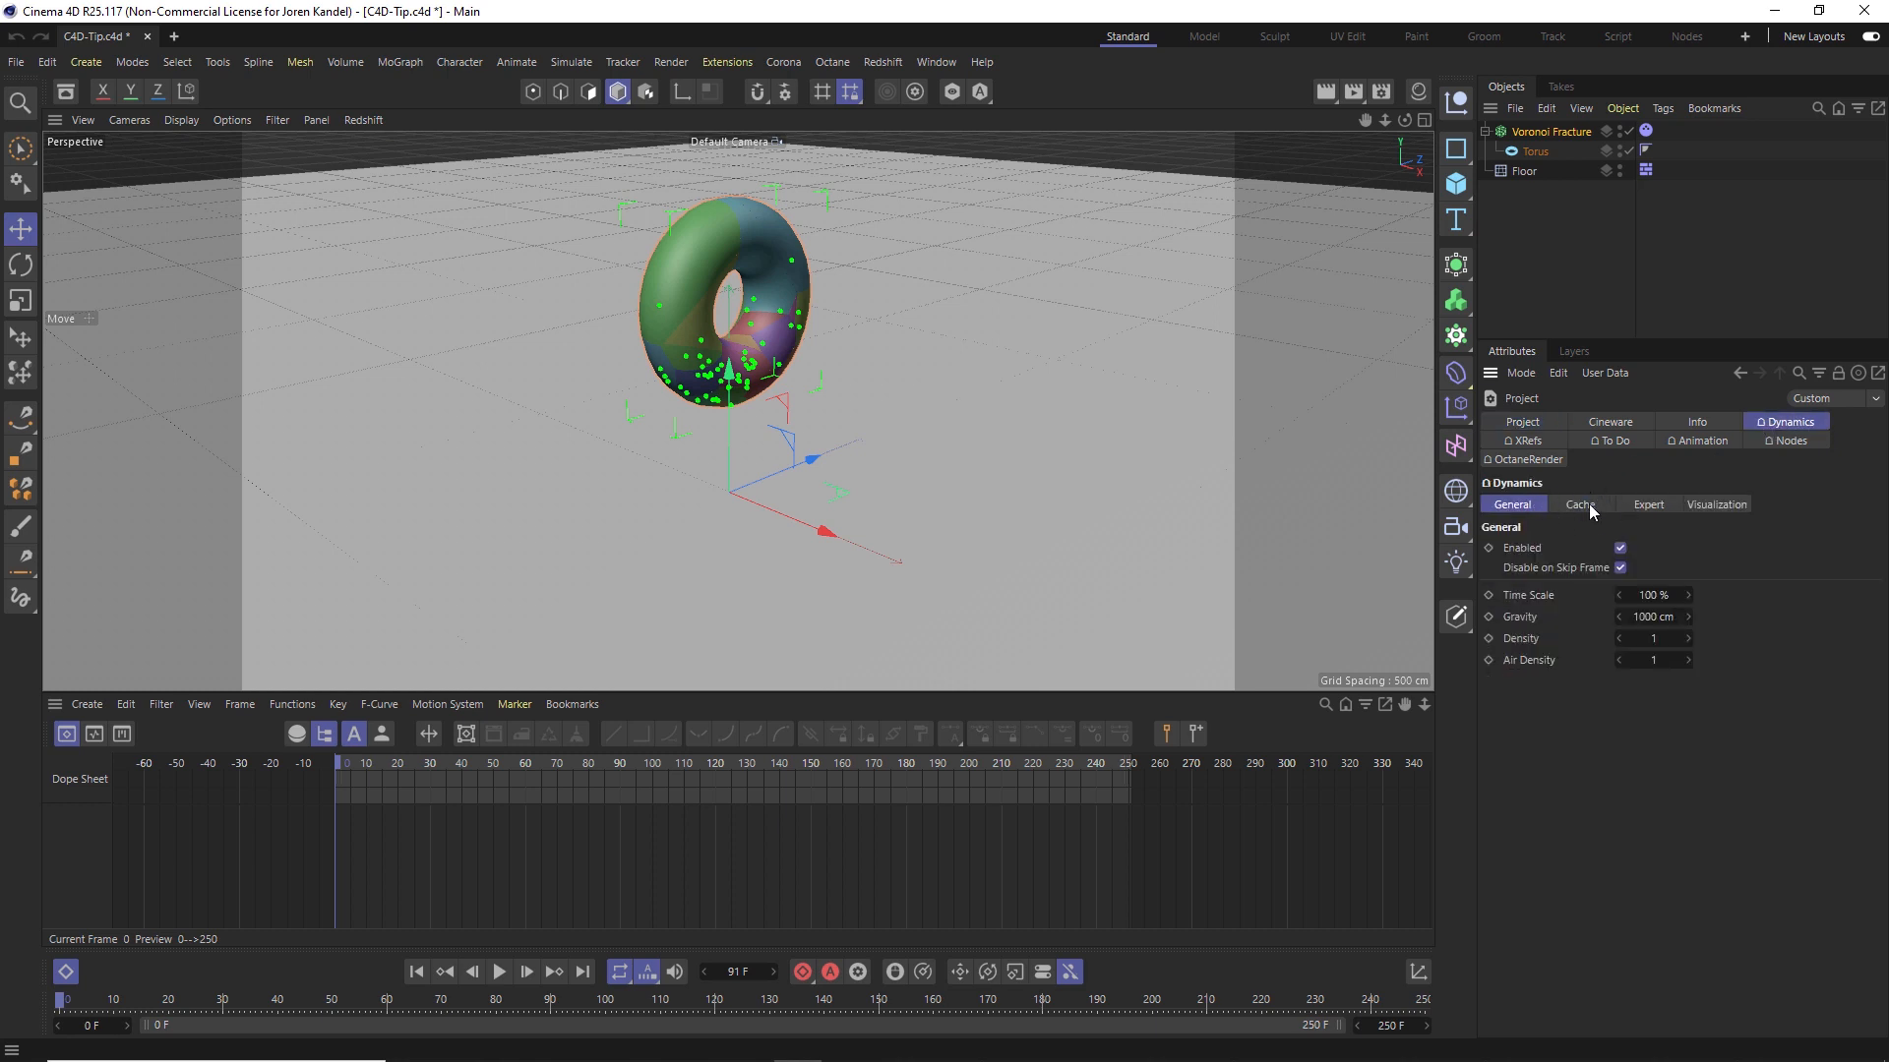
left_click(1582, 504)
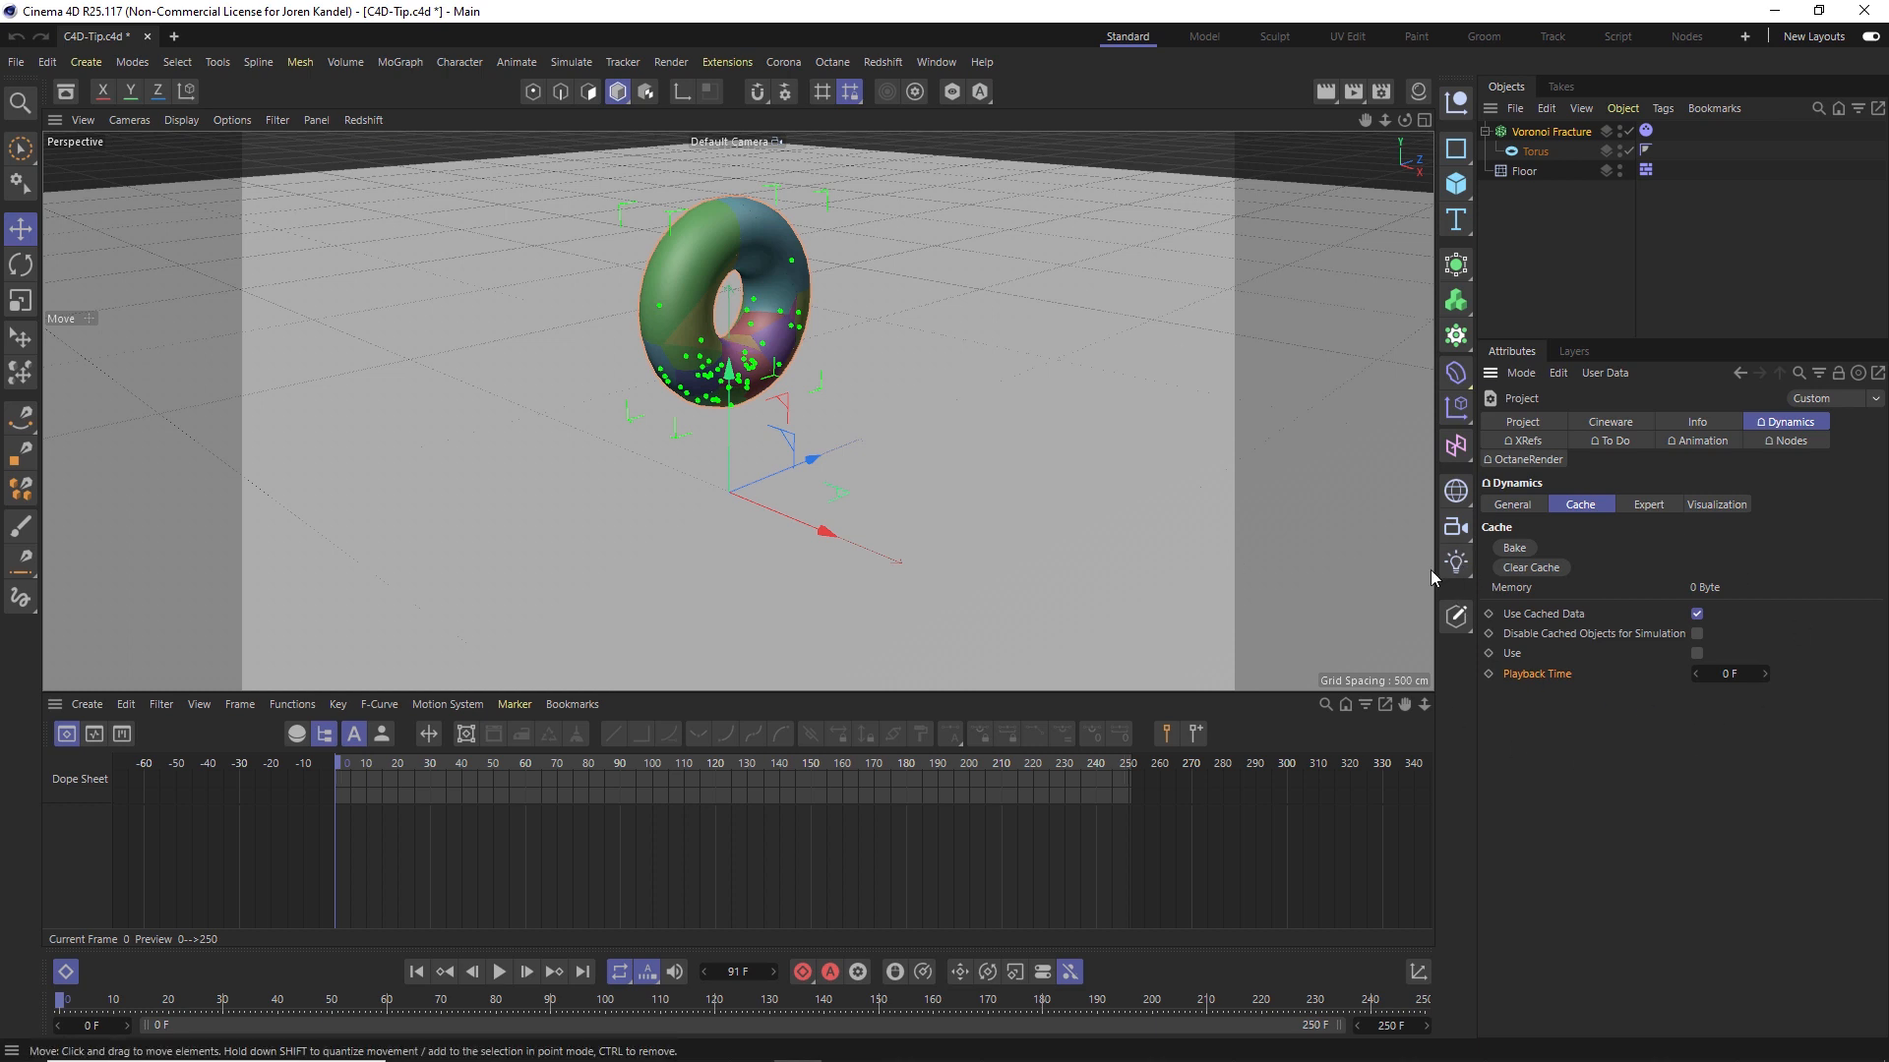
left_click(1515, 547)
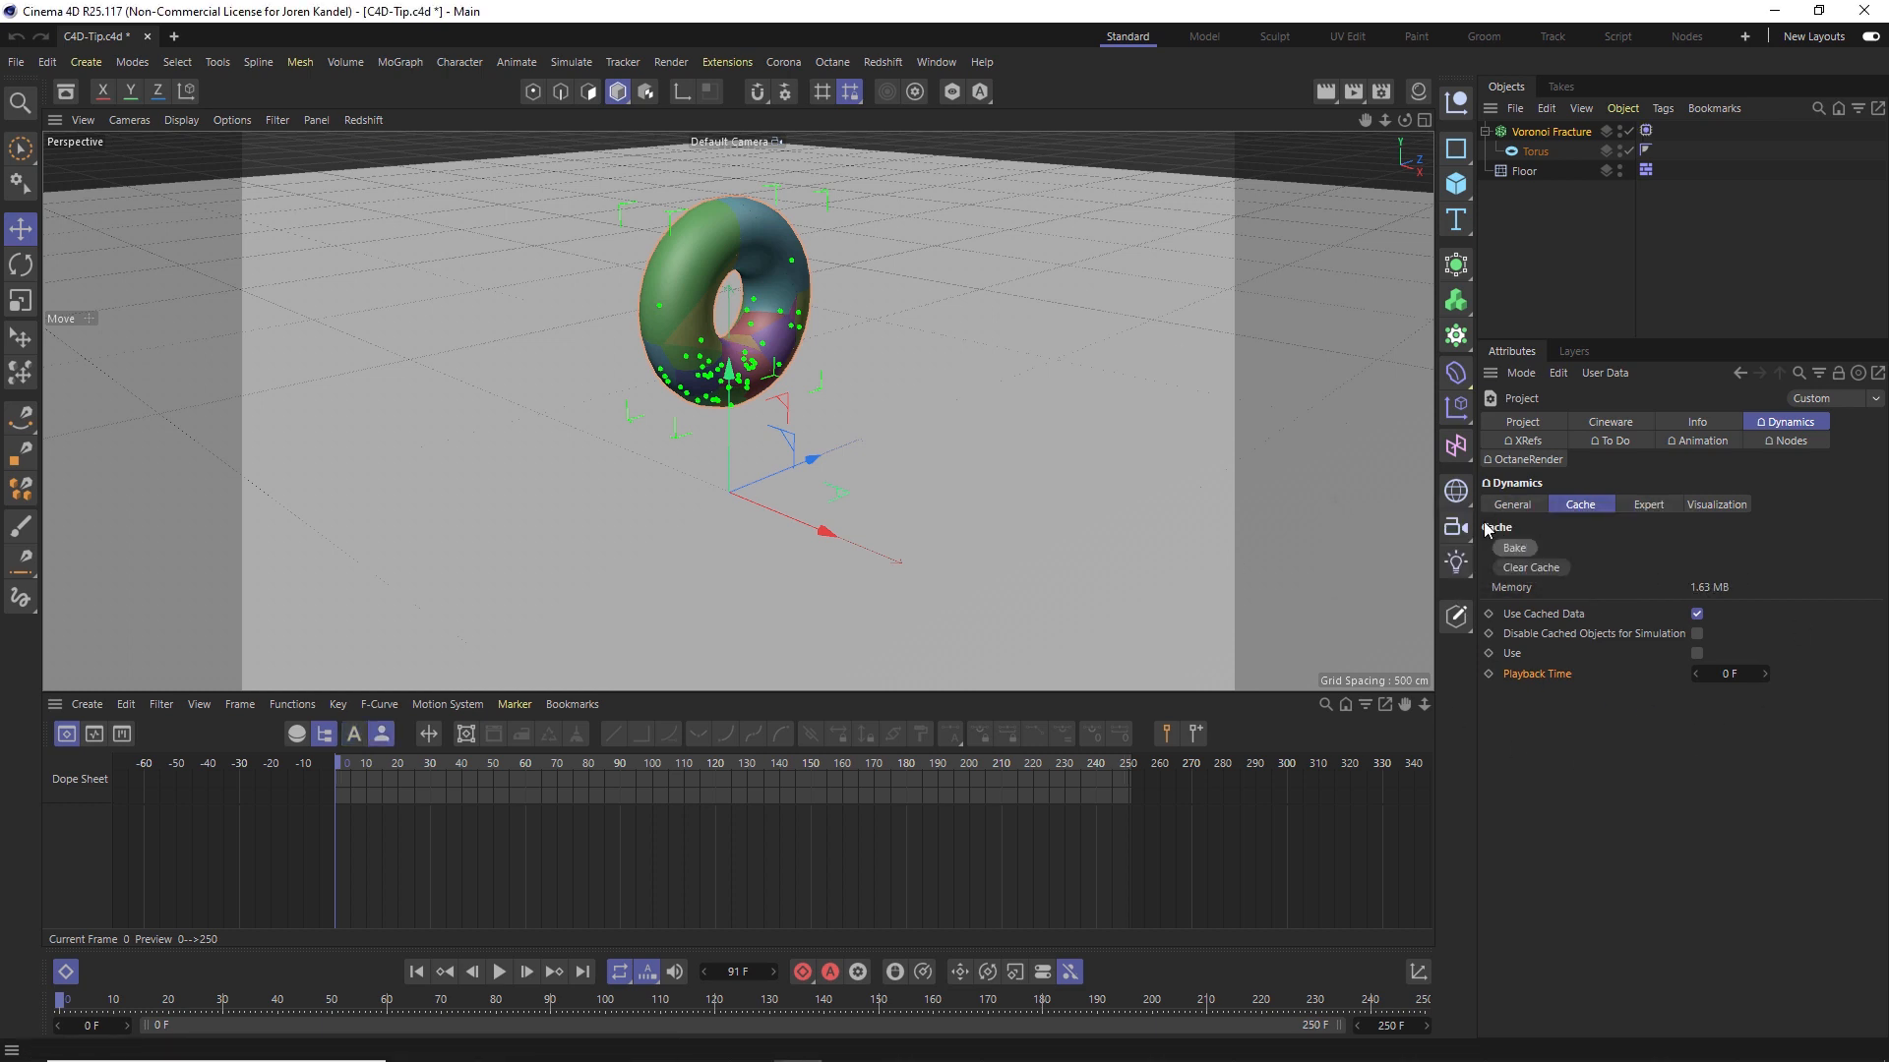
left_click(500, 972)
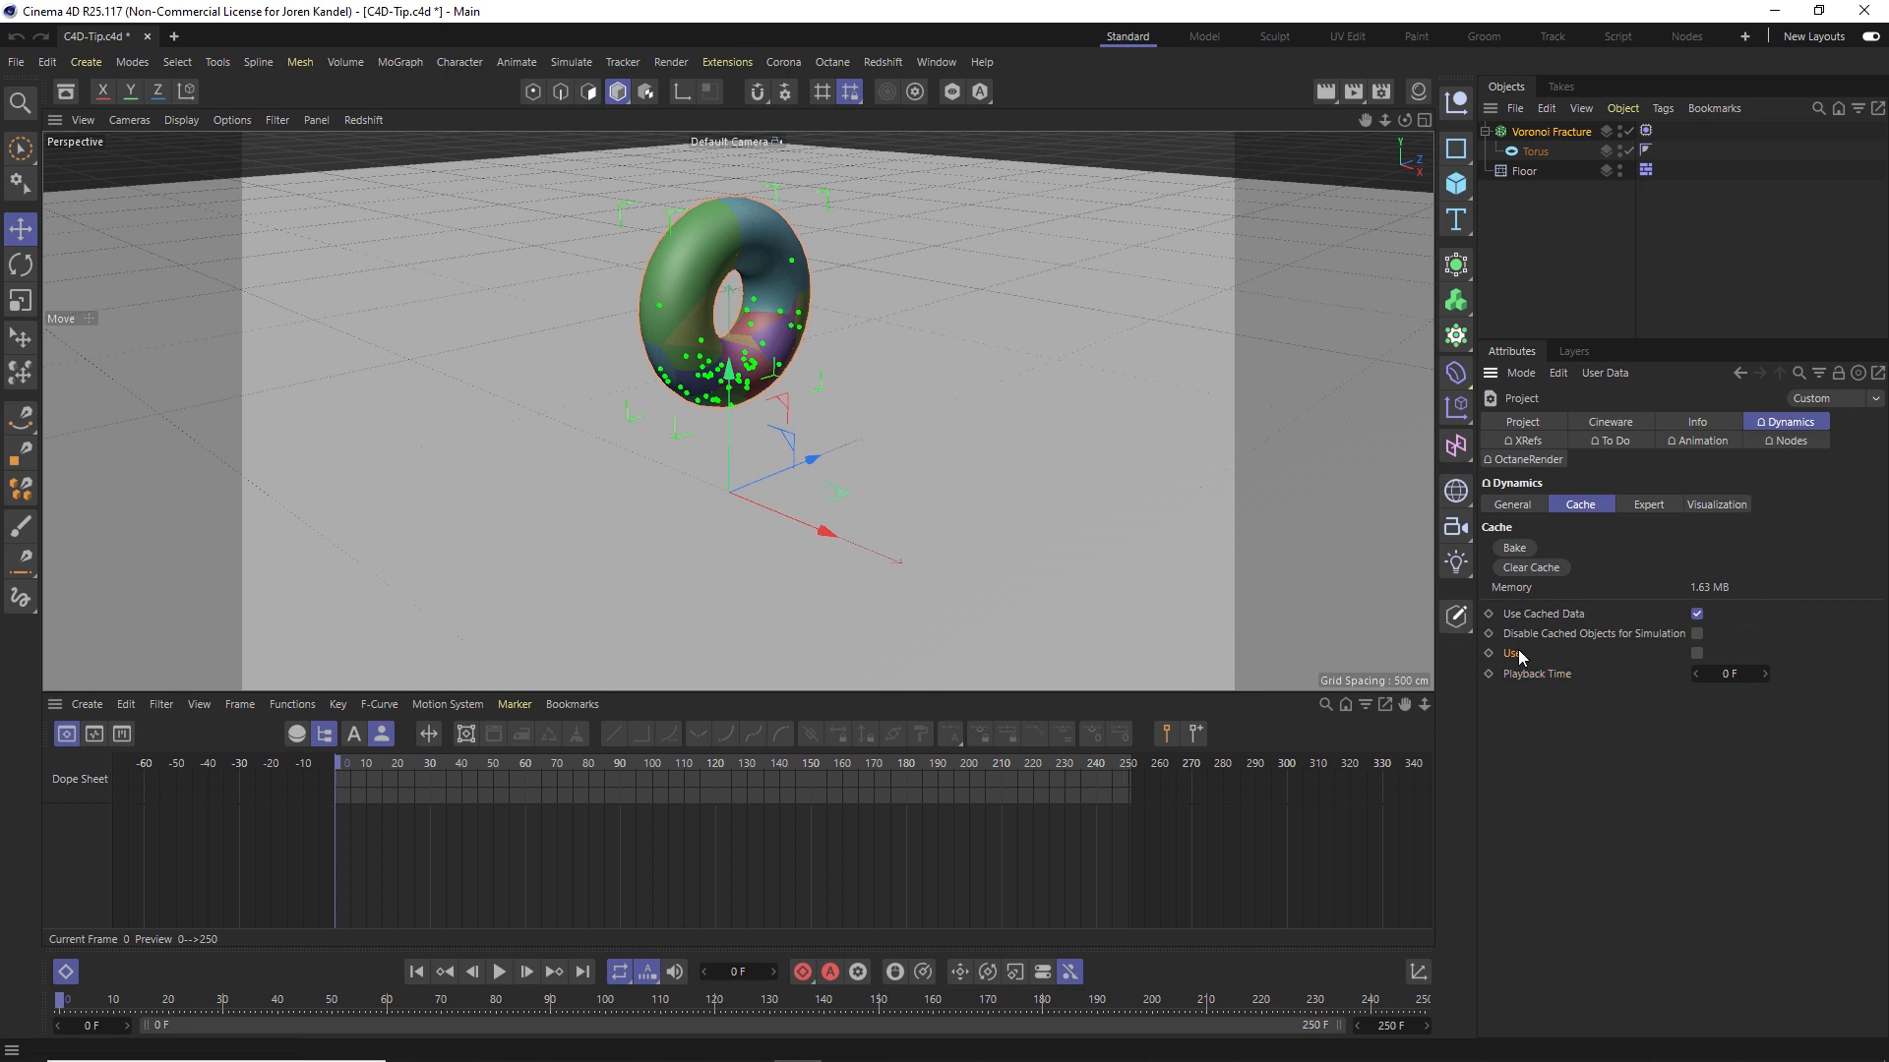
Enable the cache's Use option and preview the baked fracture scattering across the floor
left_click(1696, 653)
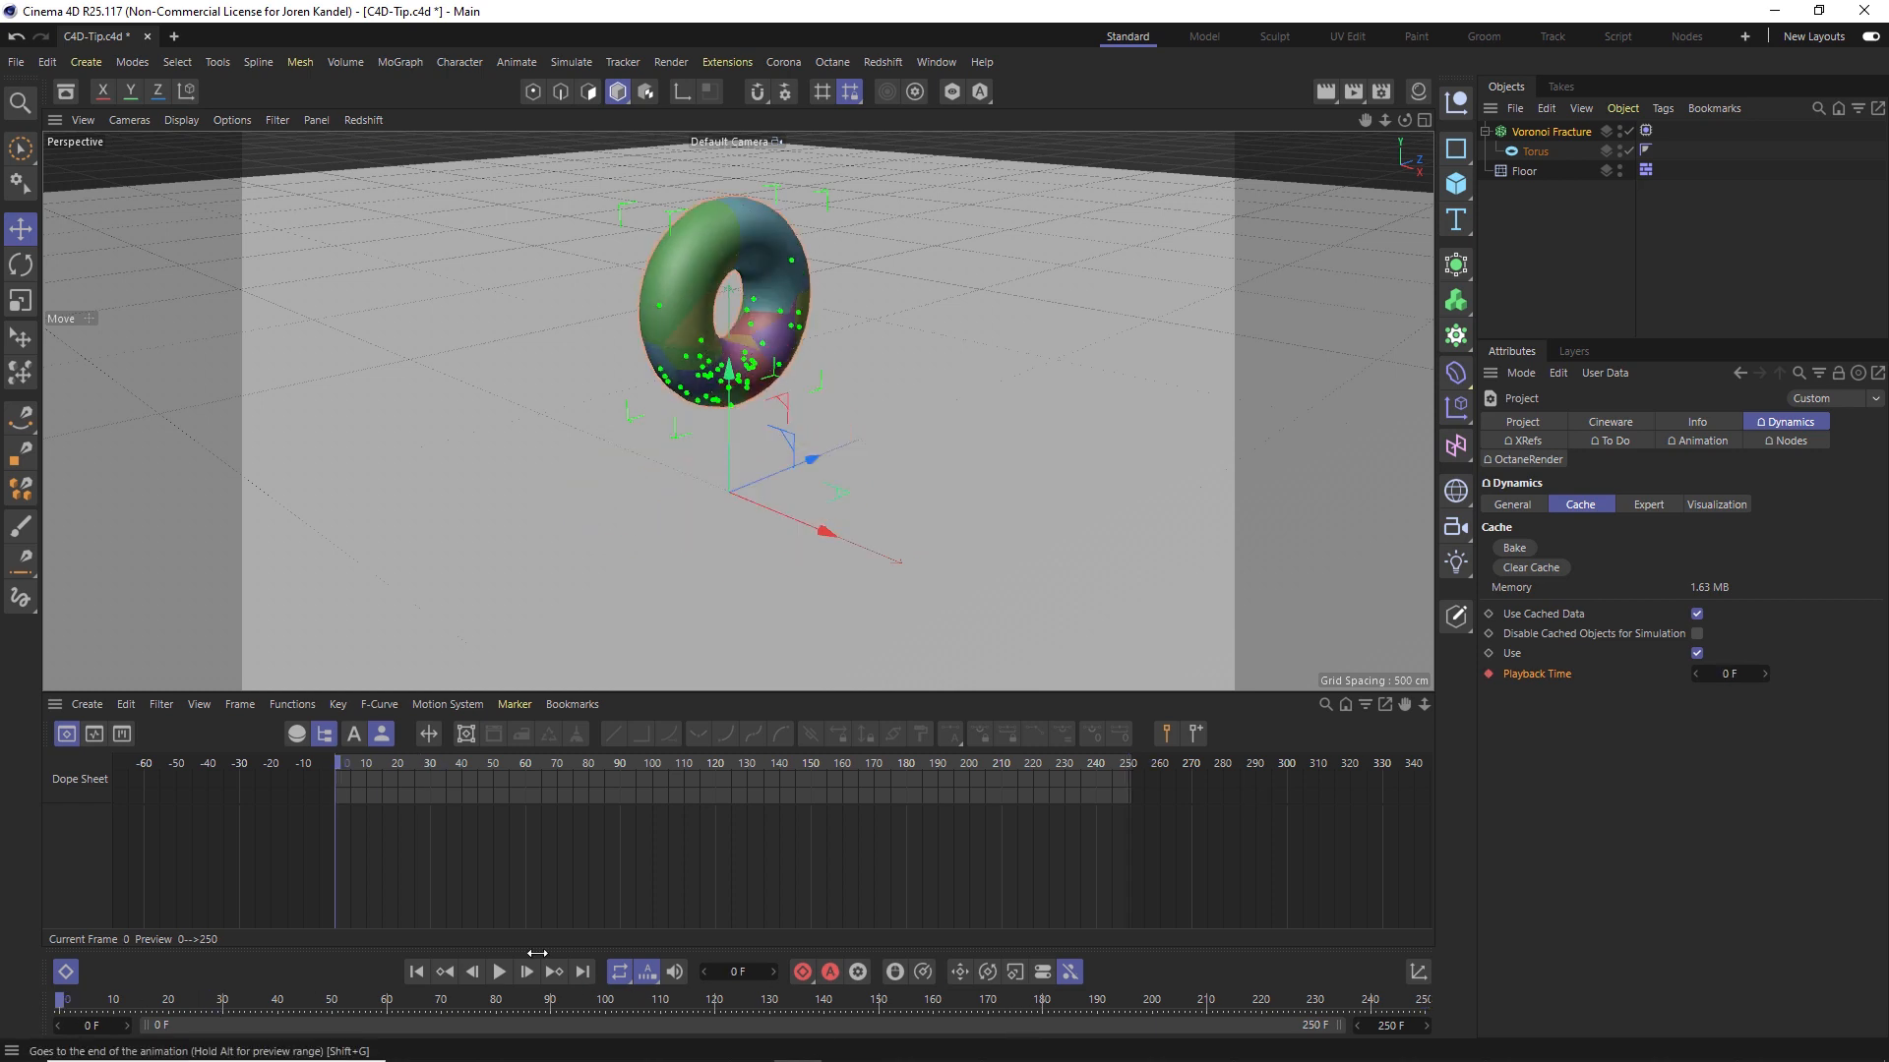
left_click(499, 971)
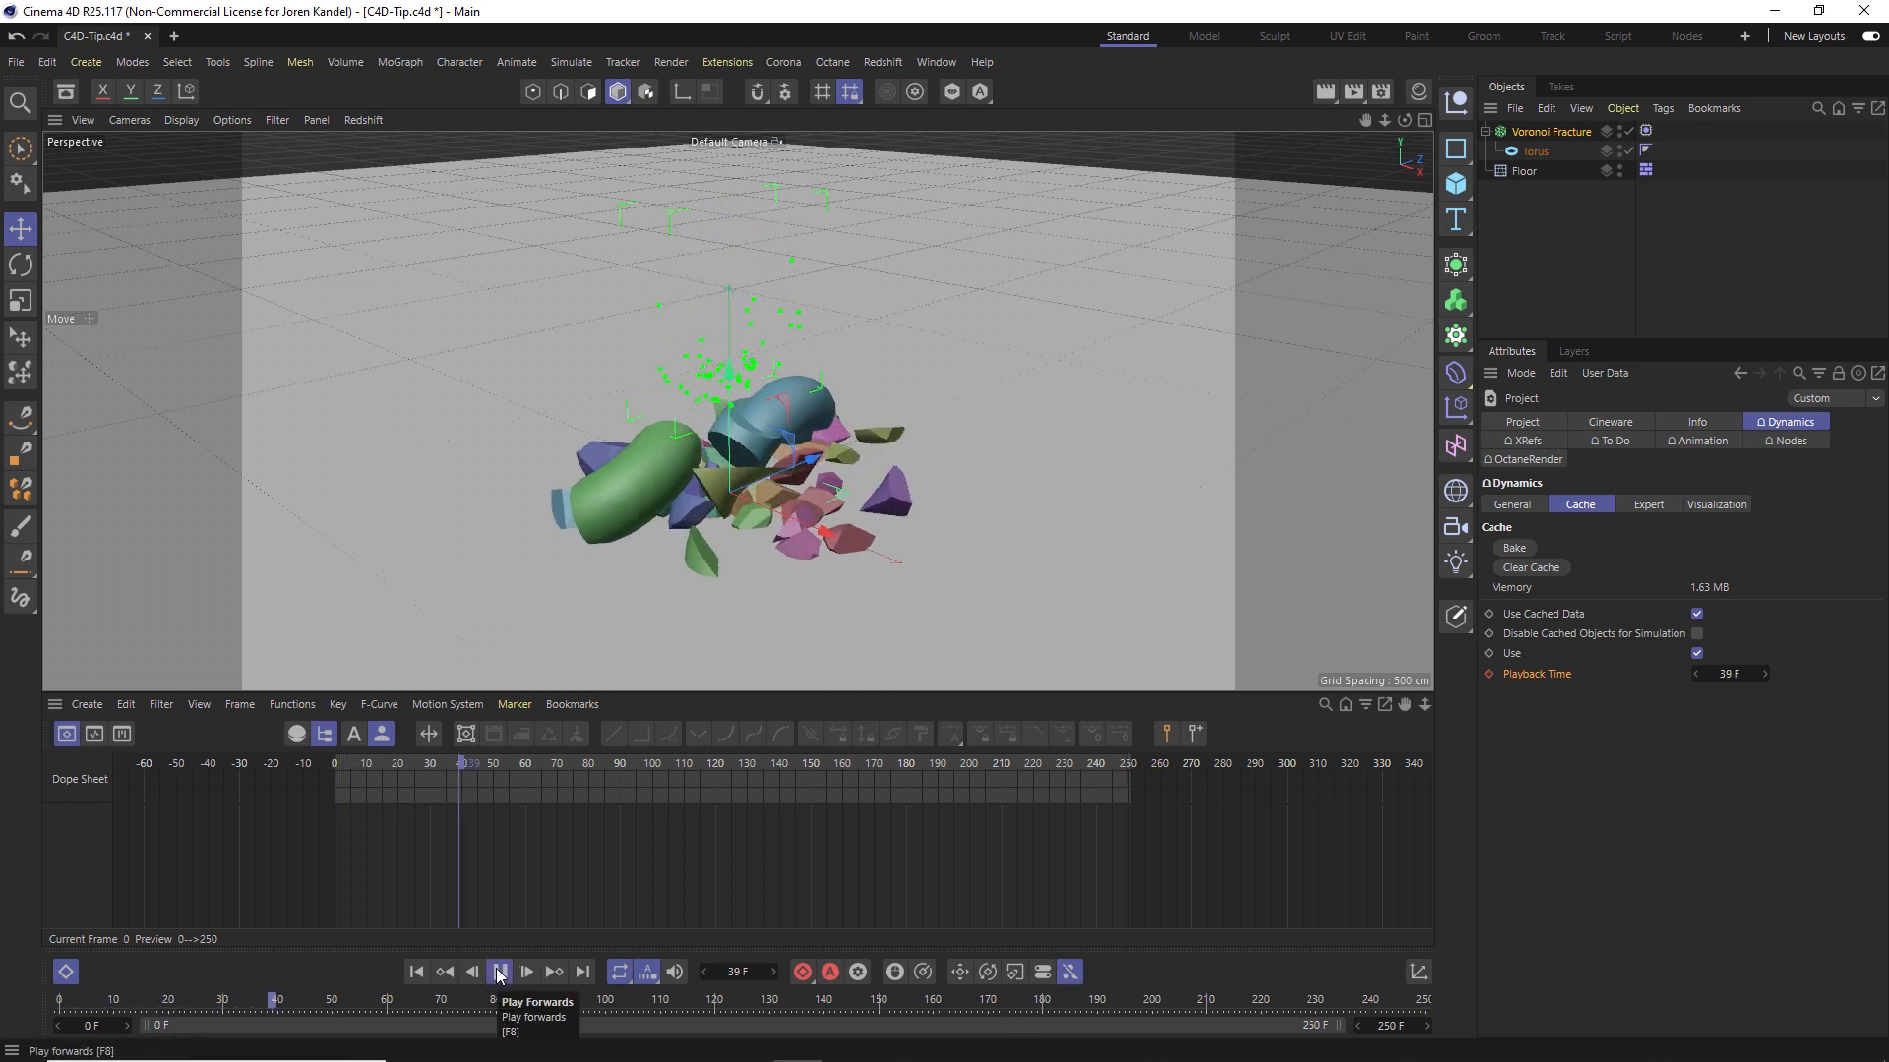
left_click(498, 972)
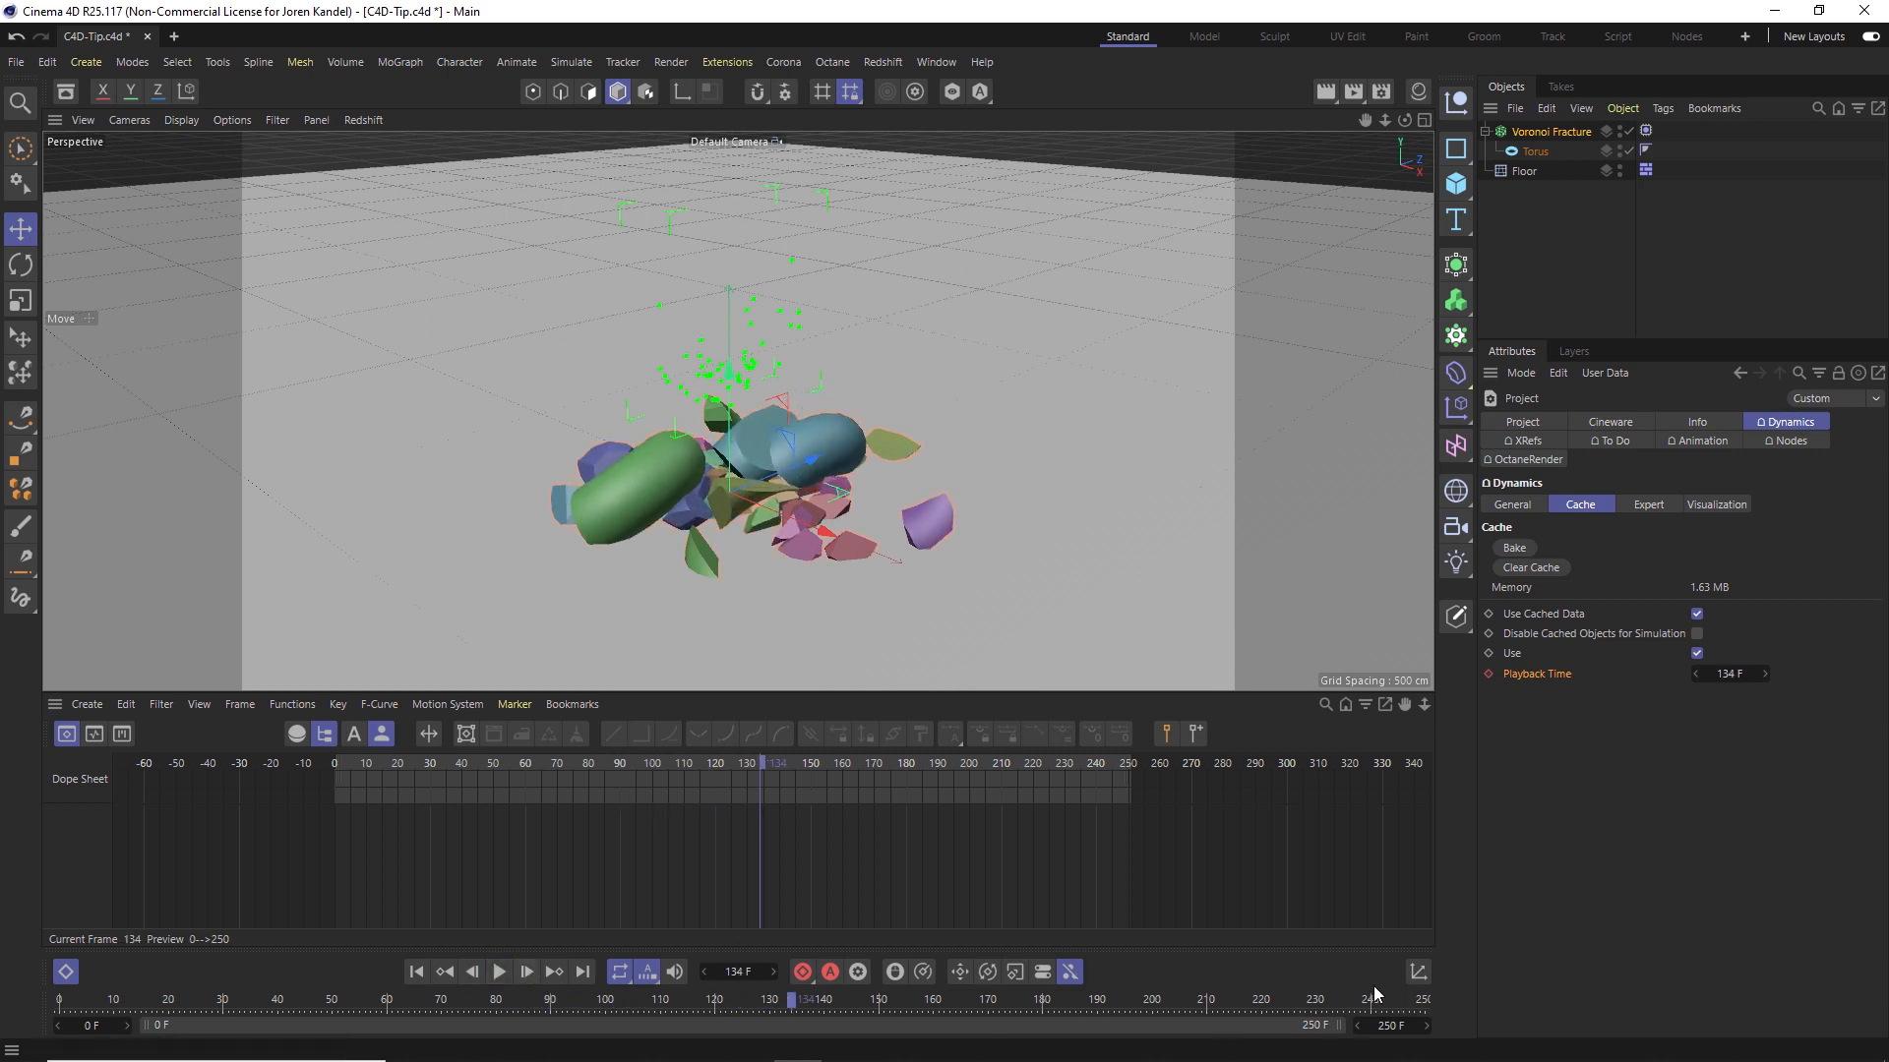
Show the Playback Time animation track and stretch its end key out to frame 250
right_click(1536, 673)
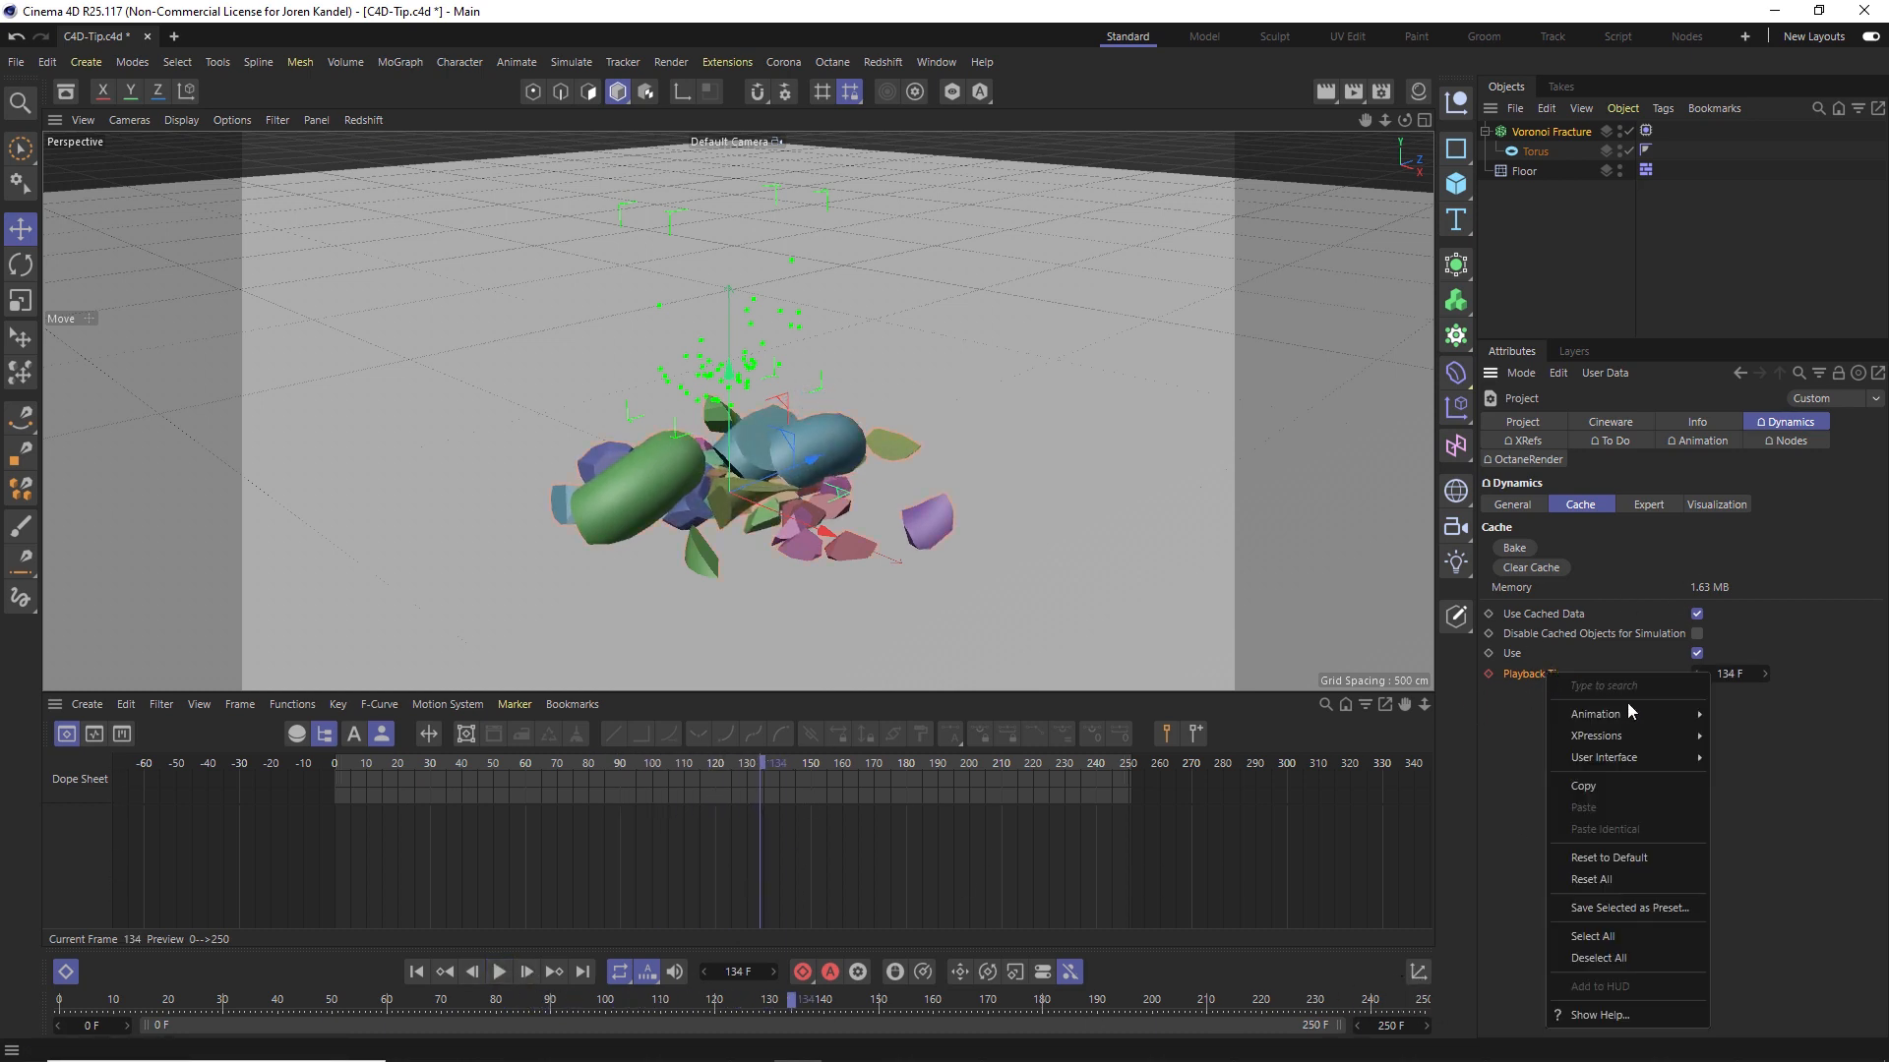
mouse_move(1596, 714)
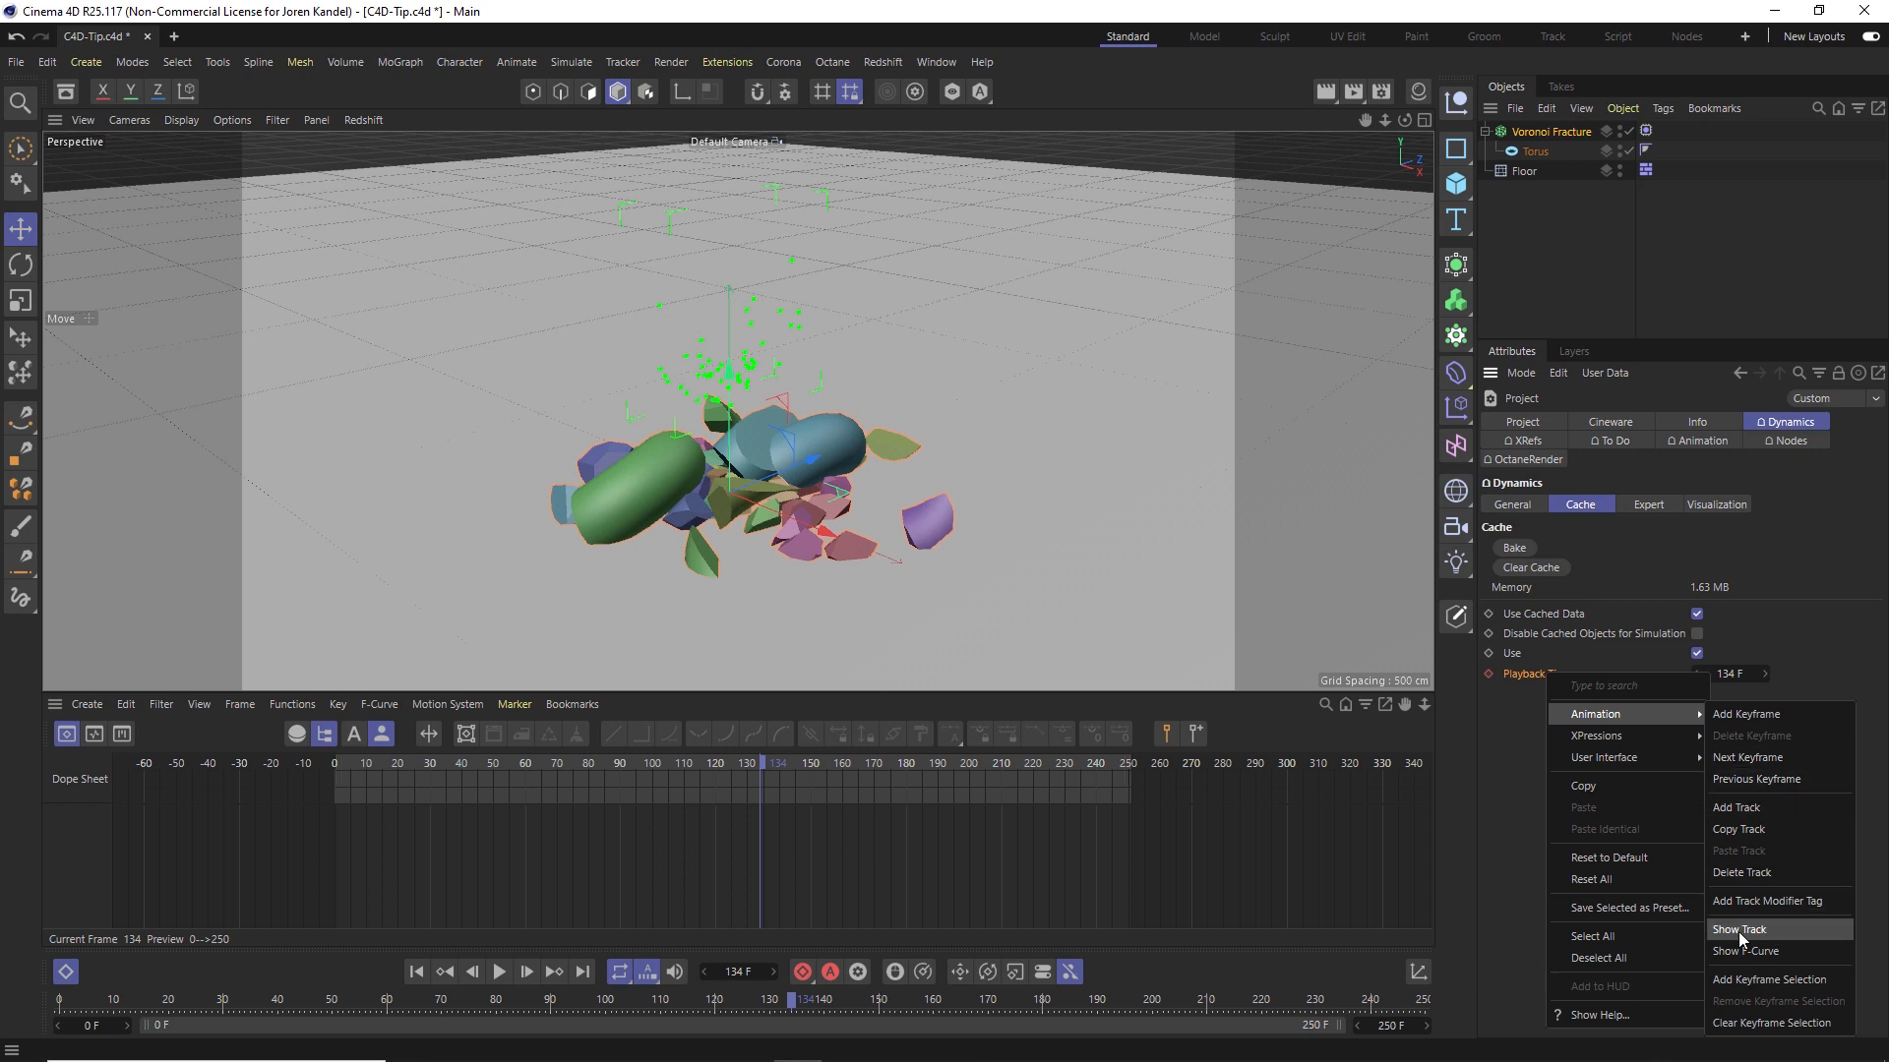
left_click(1739, 929)
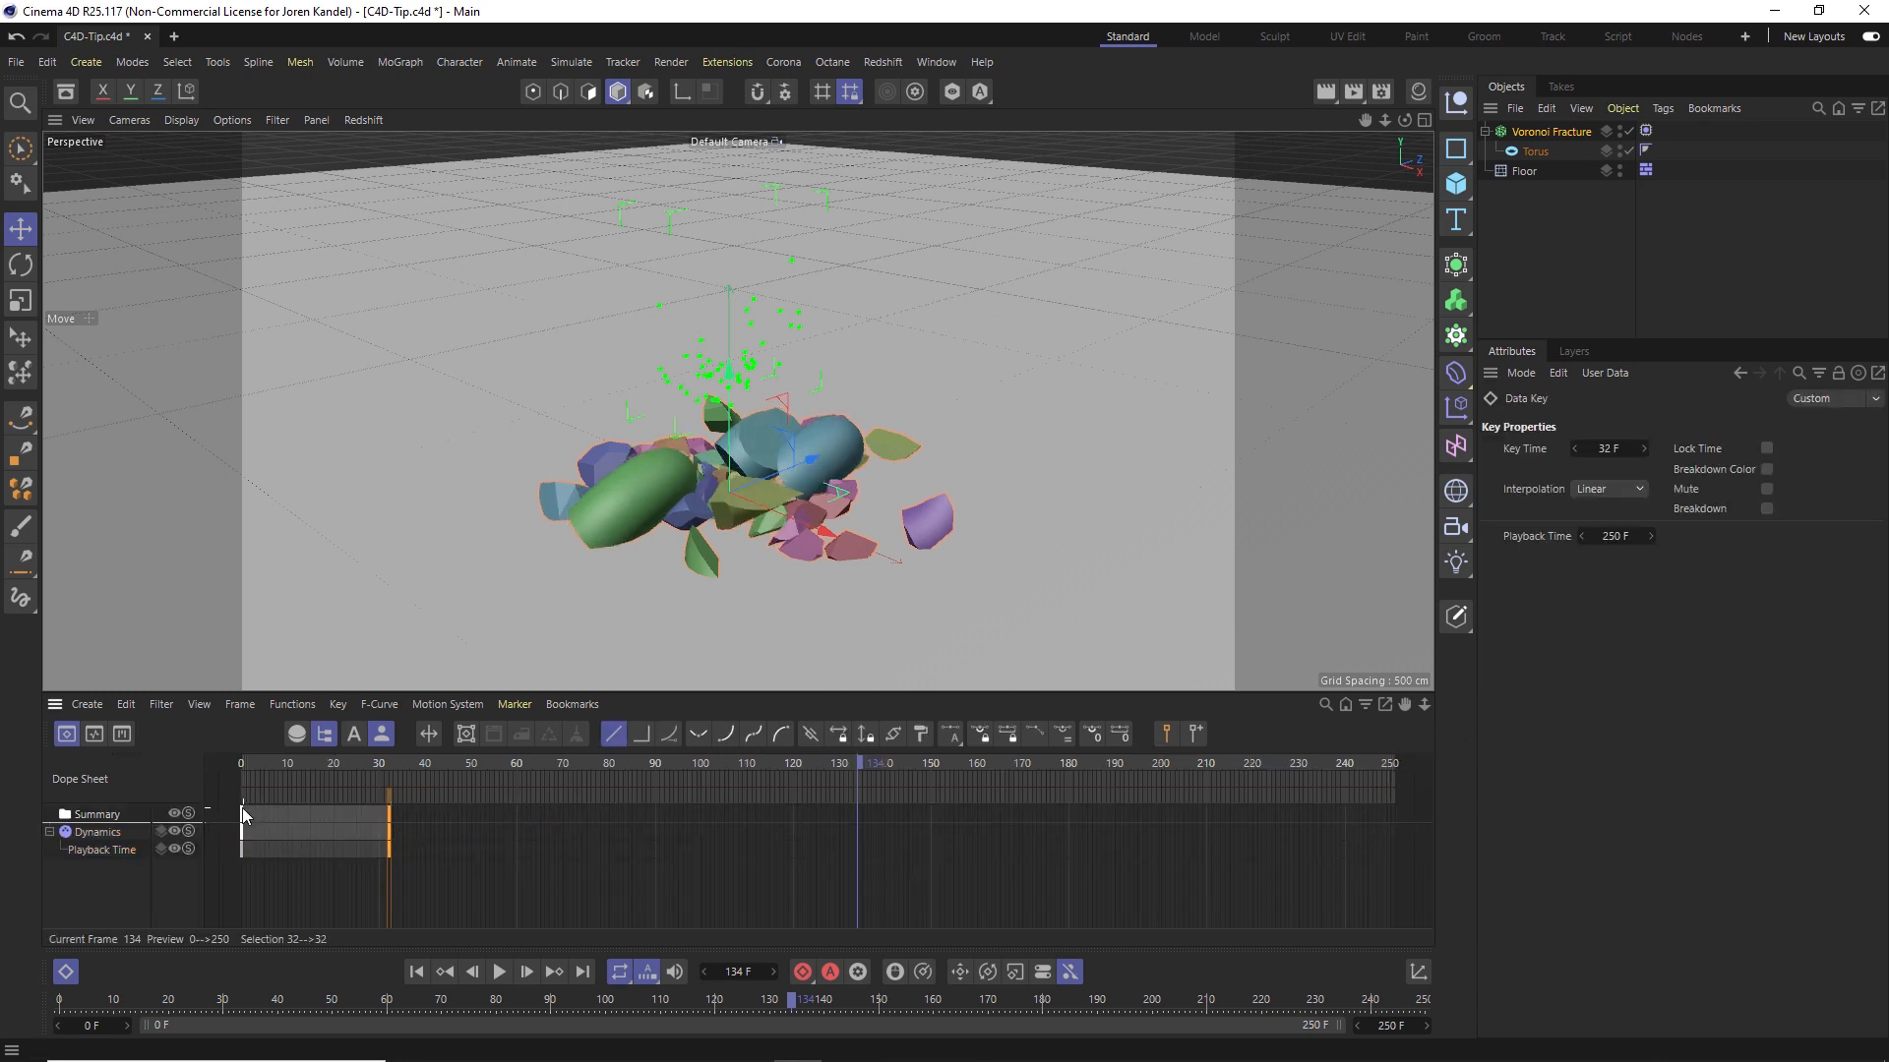
left_click_drag(388, 828, 1371, 828)
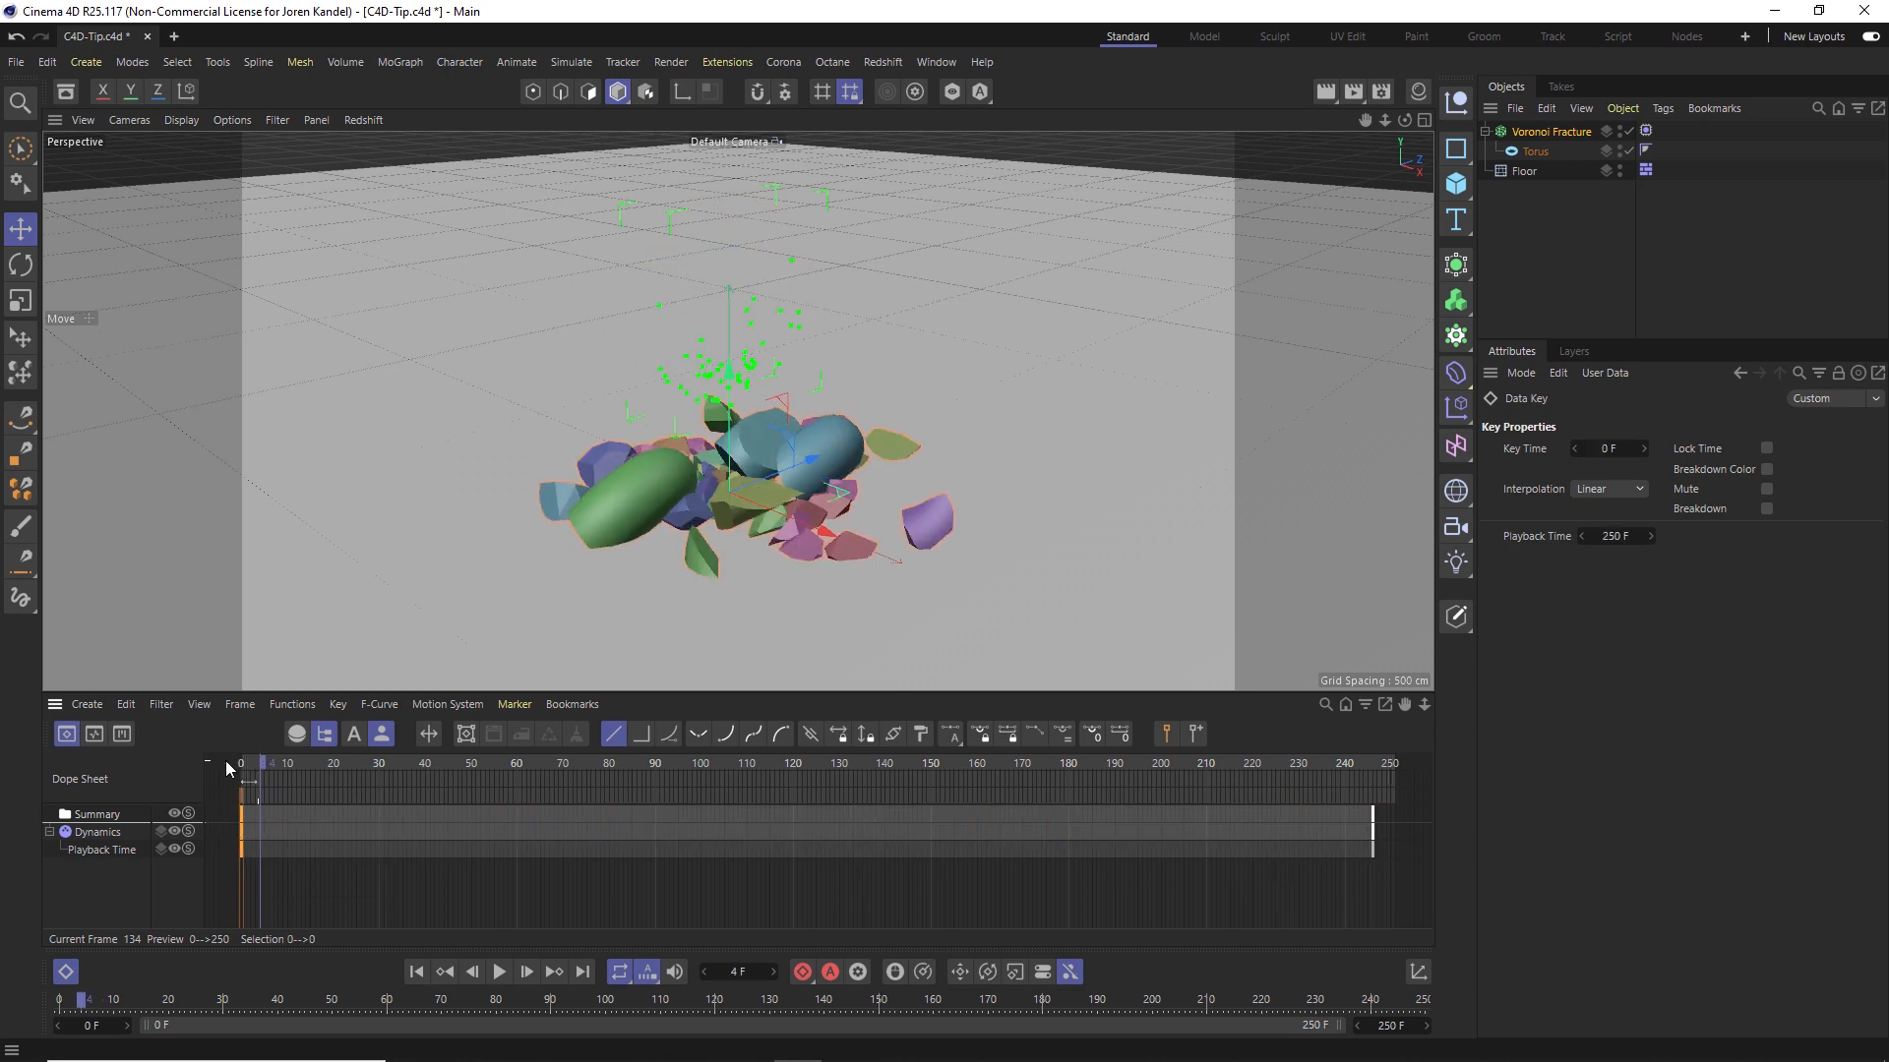
Preview the remapped playback of the cached fracture
left_click(502, 972)
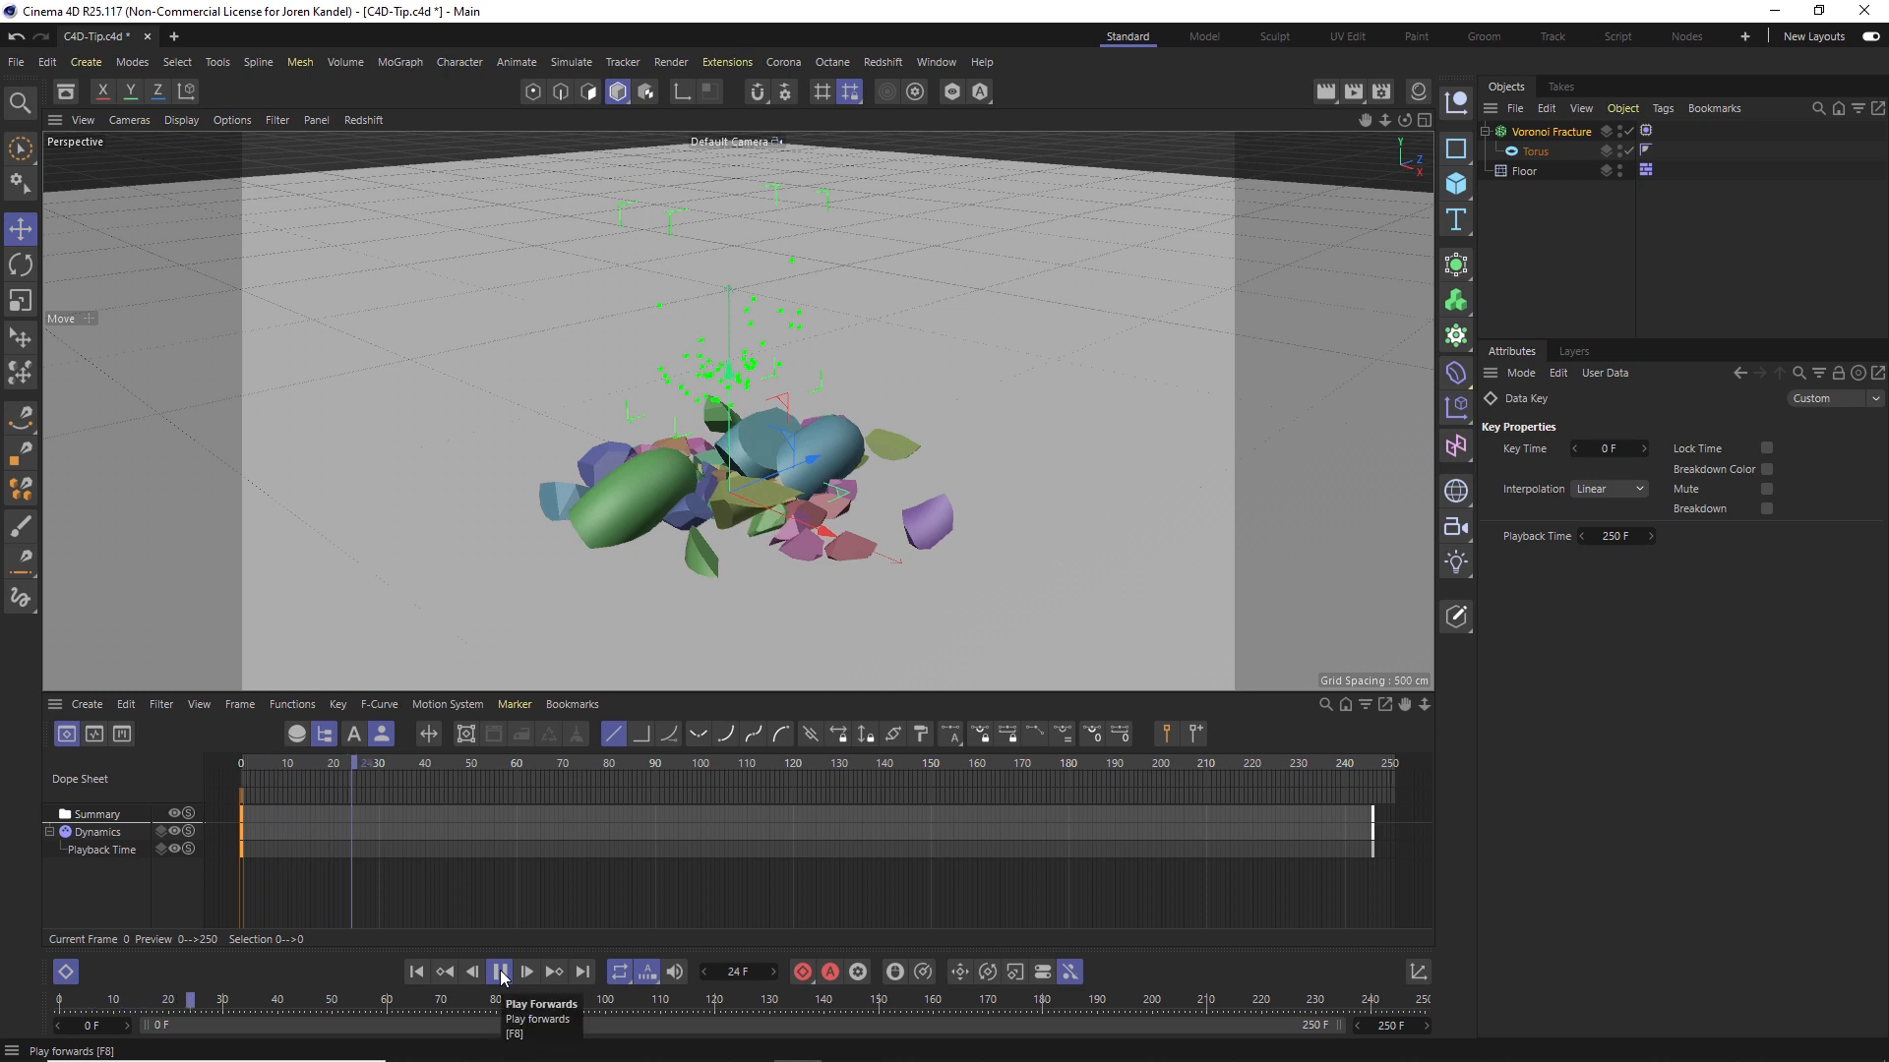
left_click(500, 972)
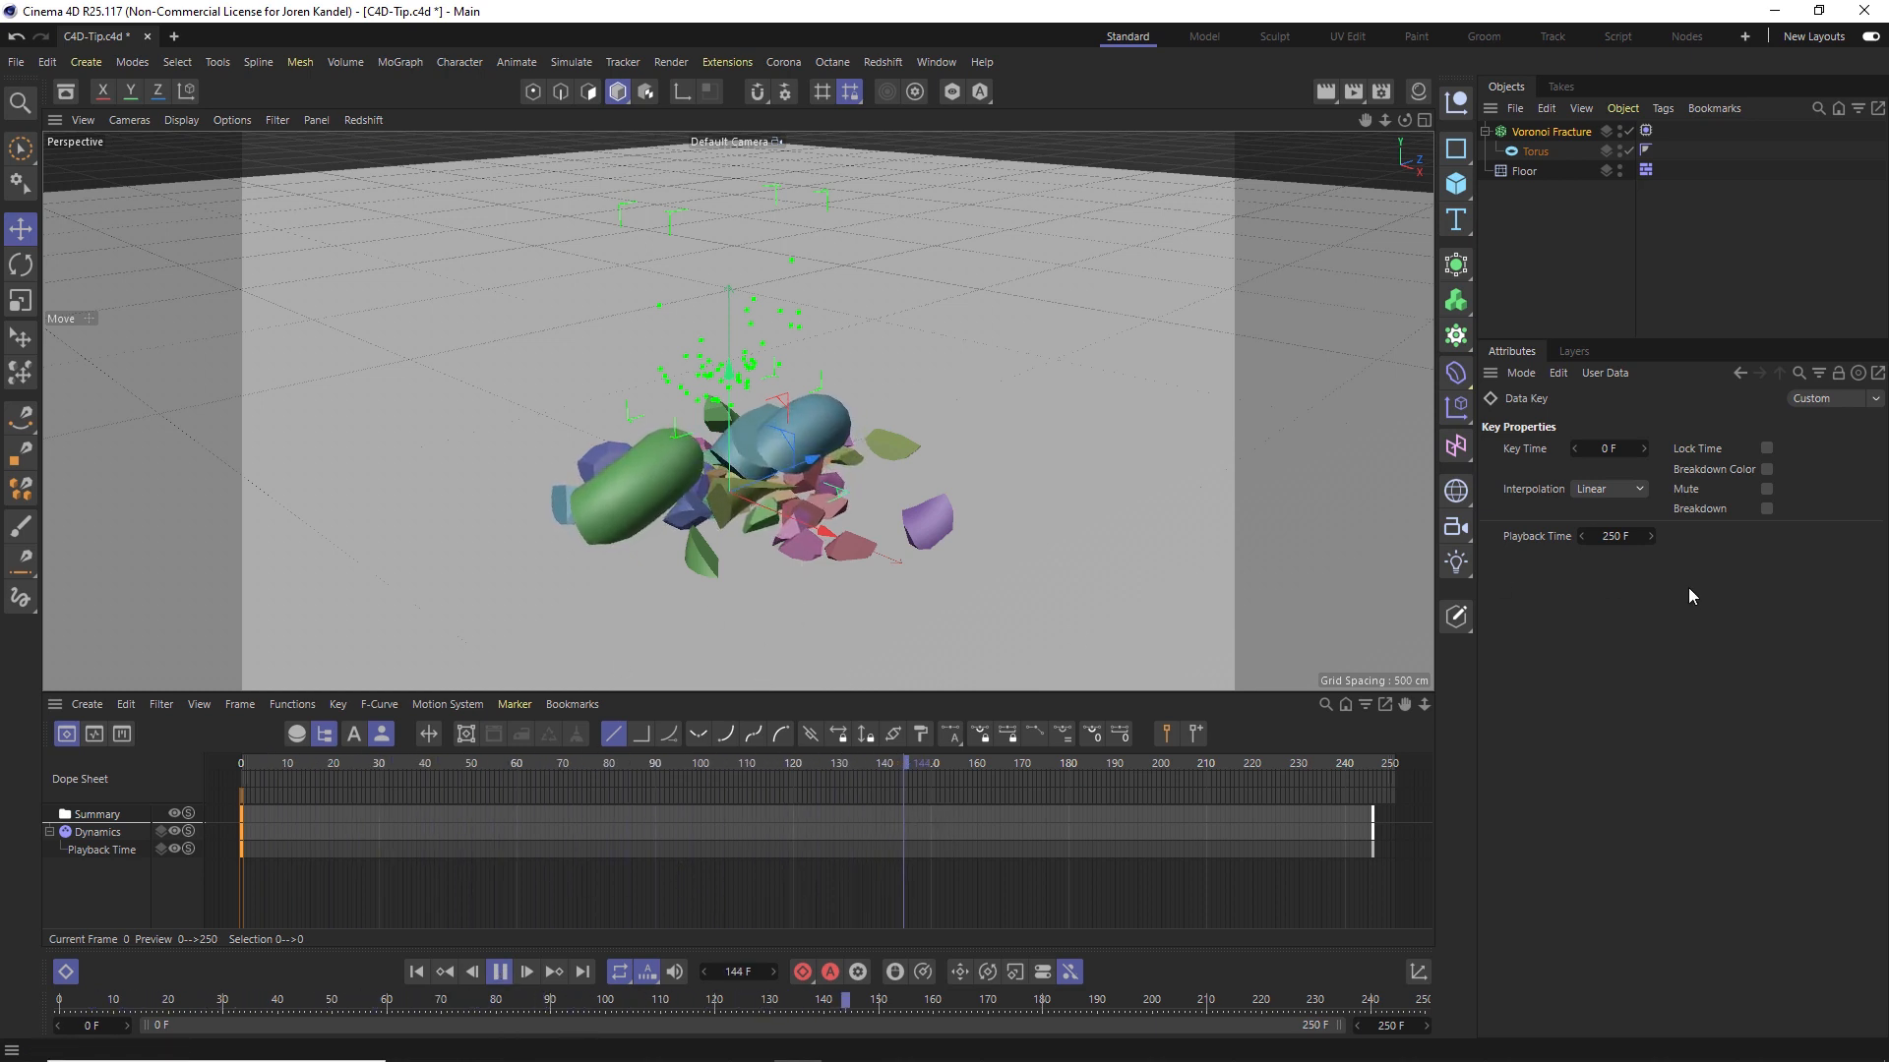
left_click(500, 972)
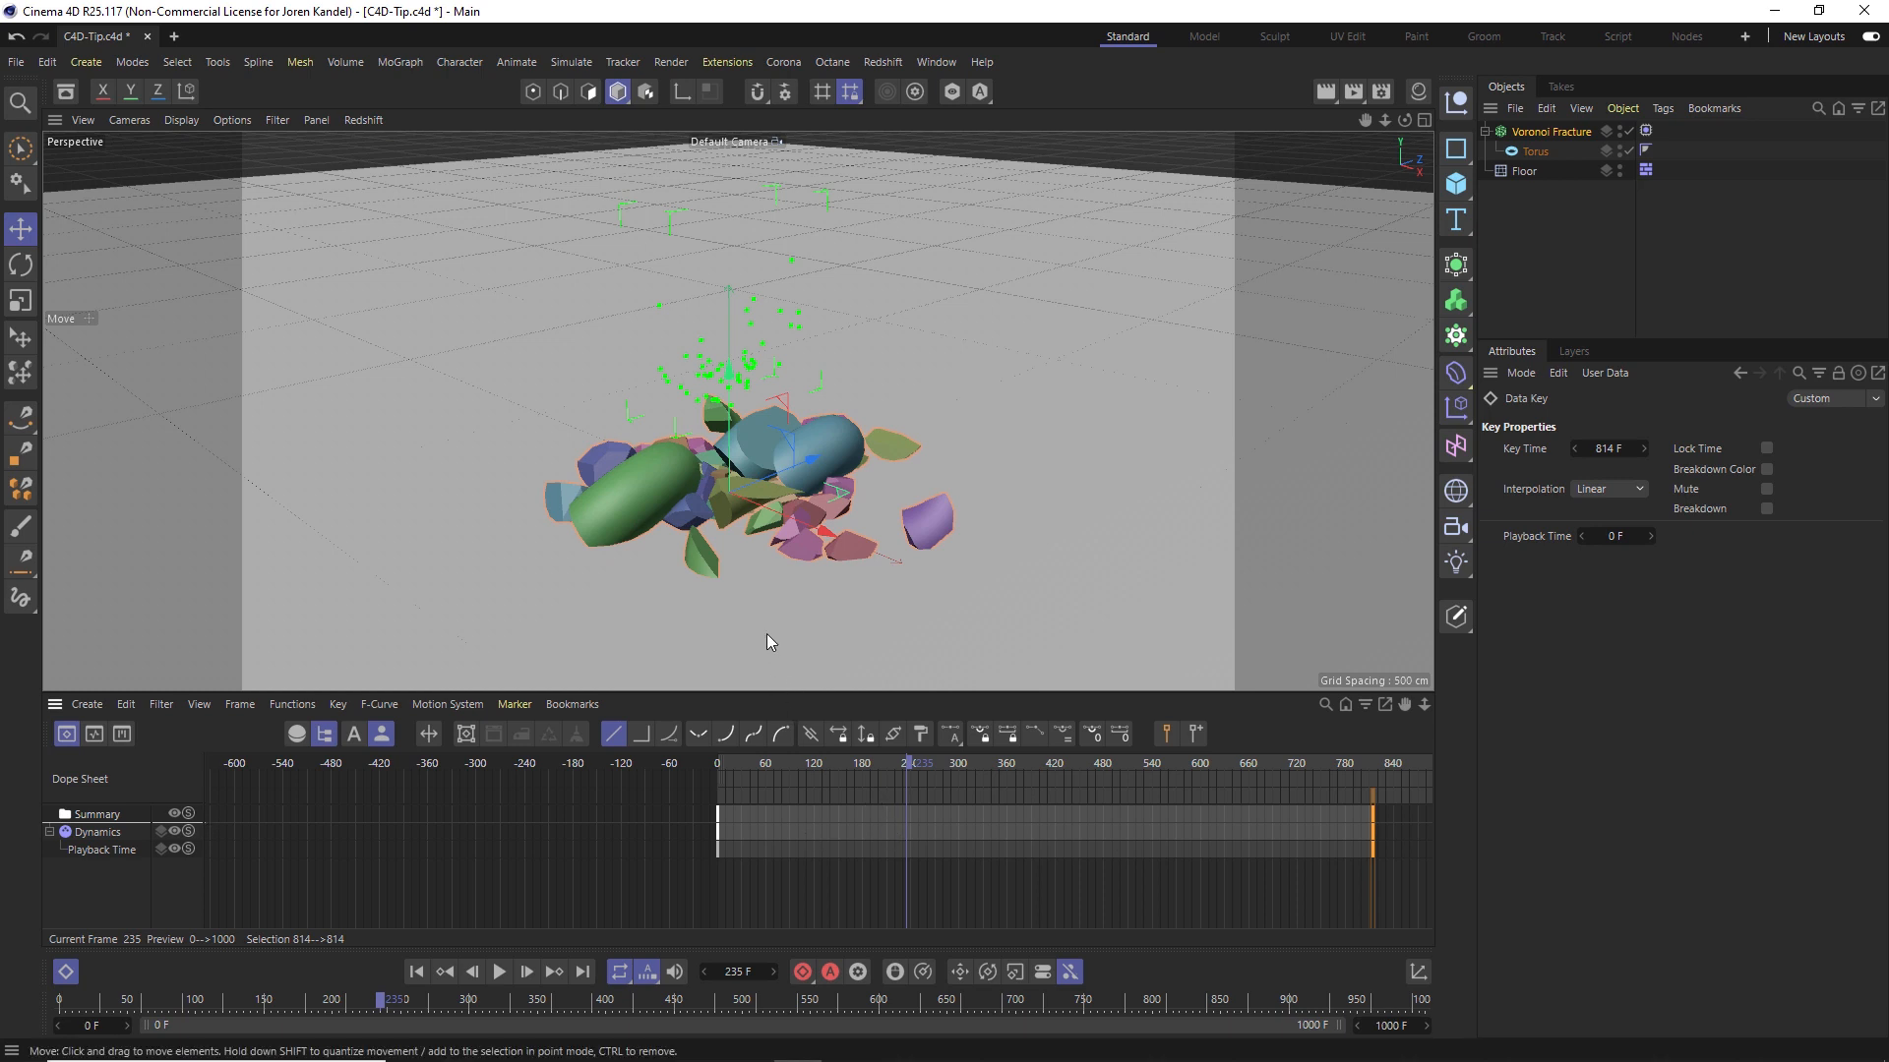
Preview the stretched, reversed cache across the 1000-frame timeline
left_click(747, 764)
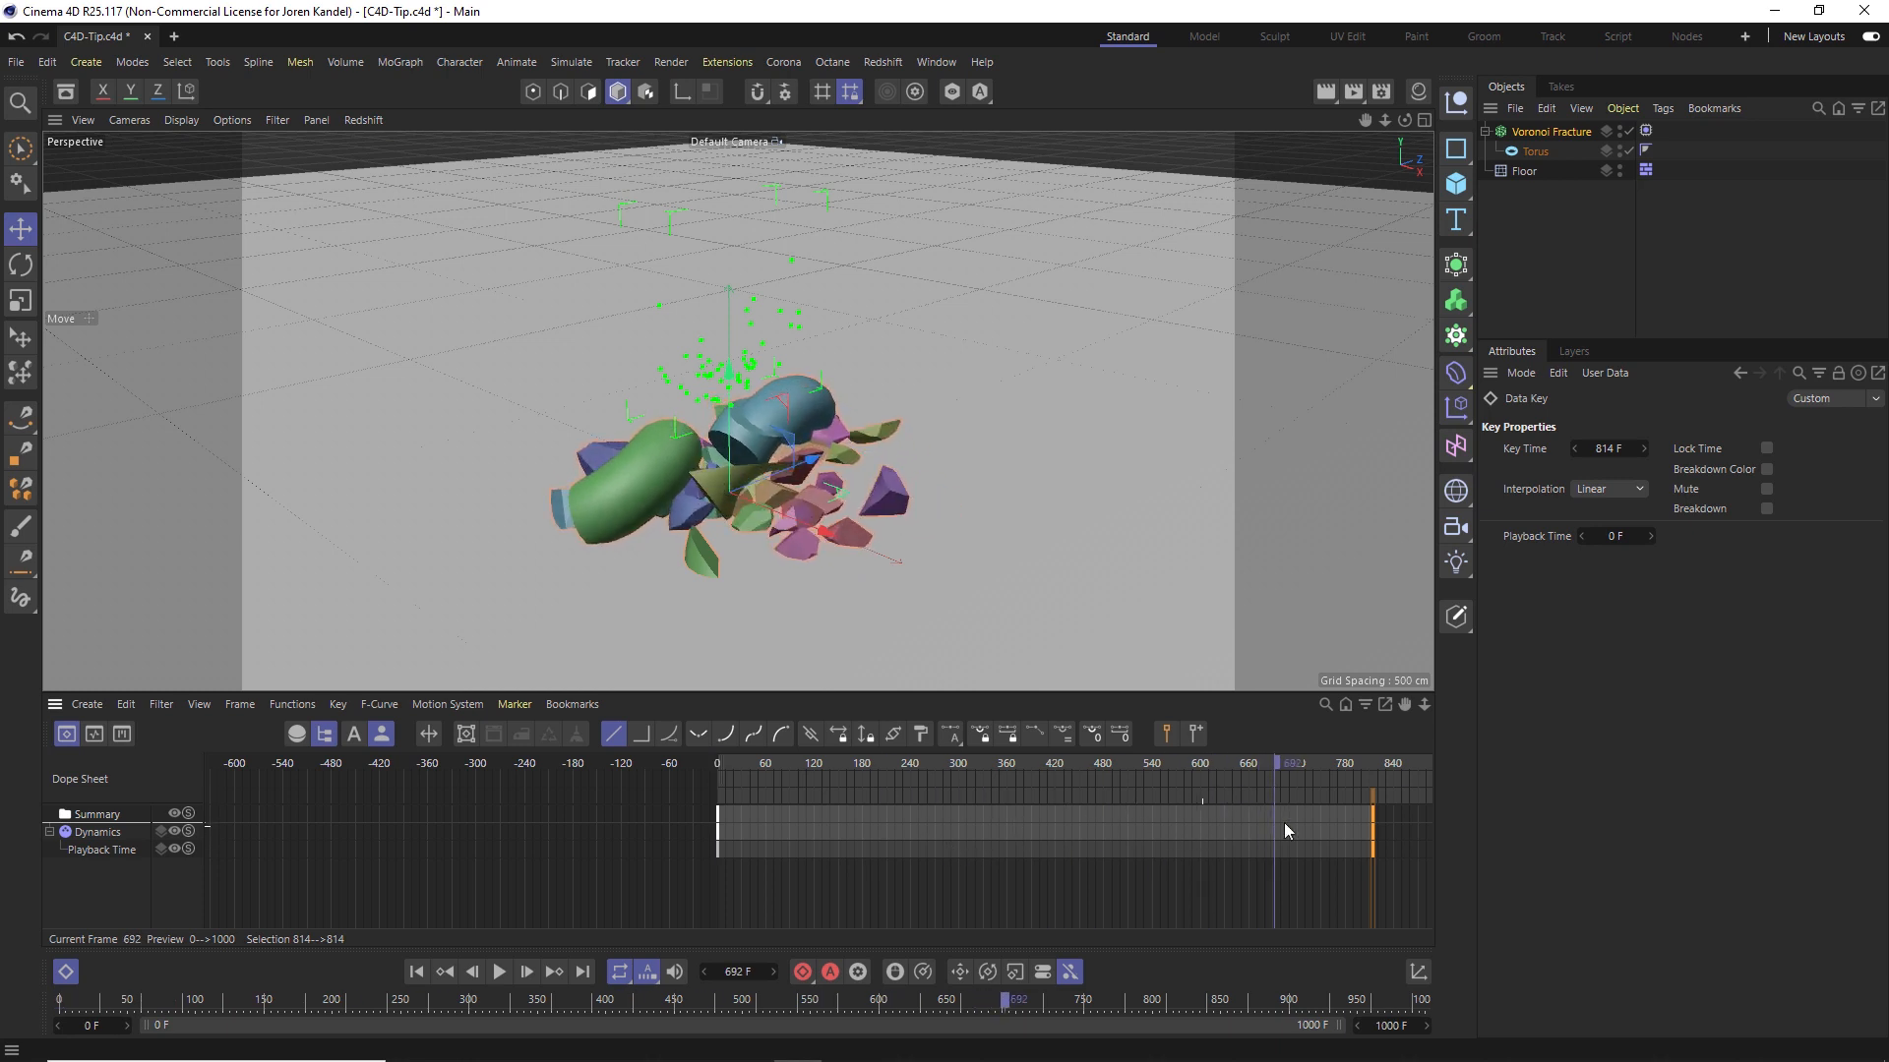
left_click(501, 972)
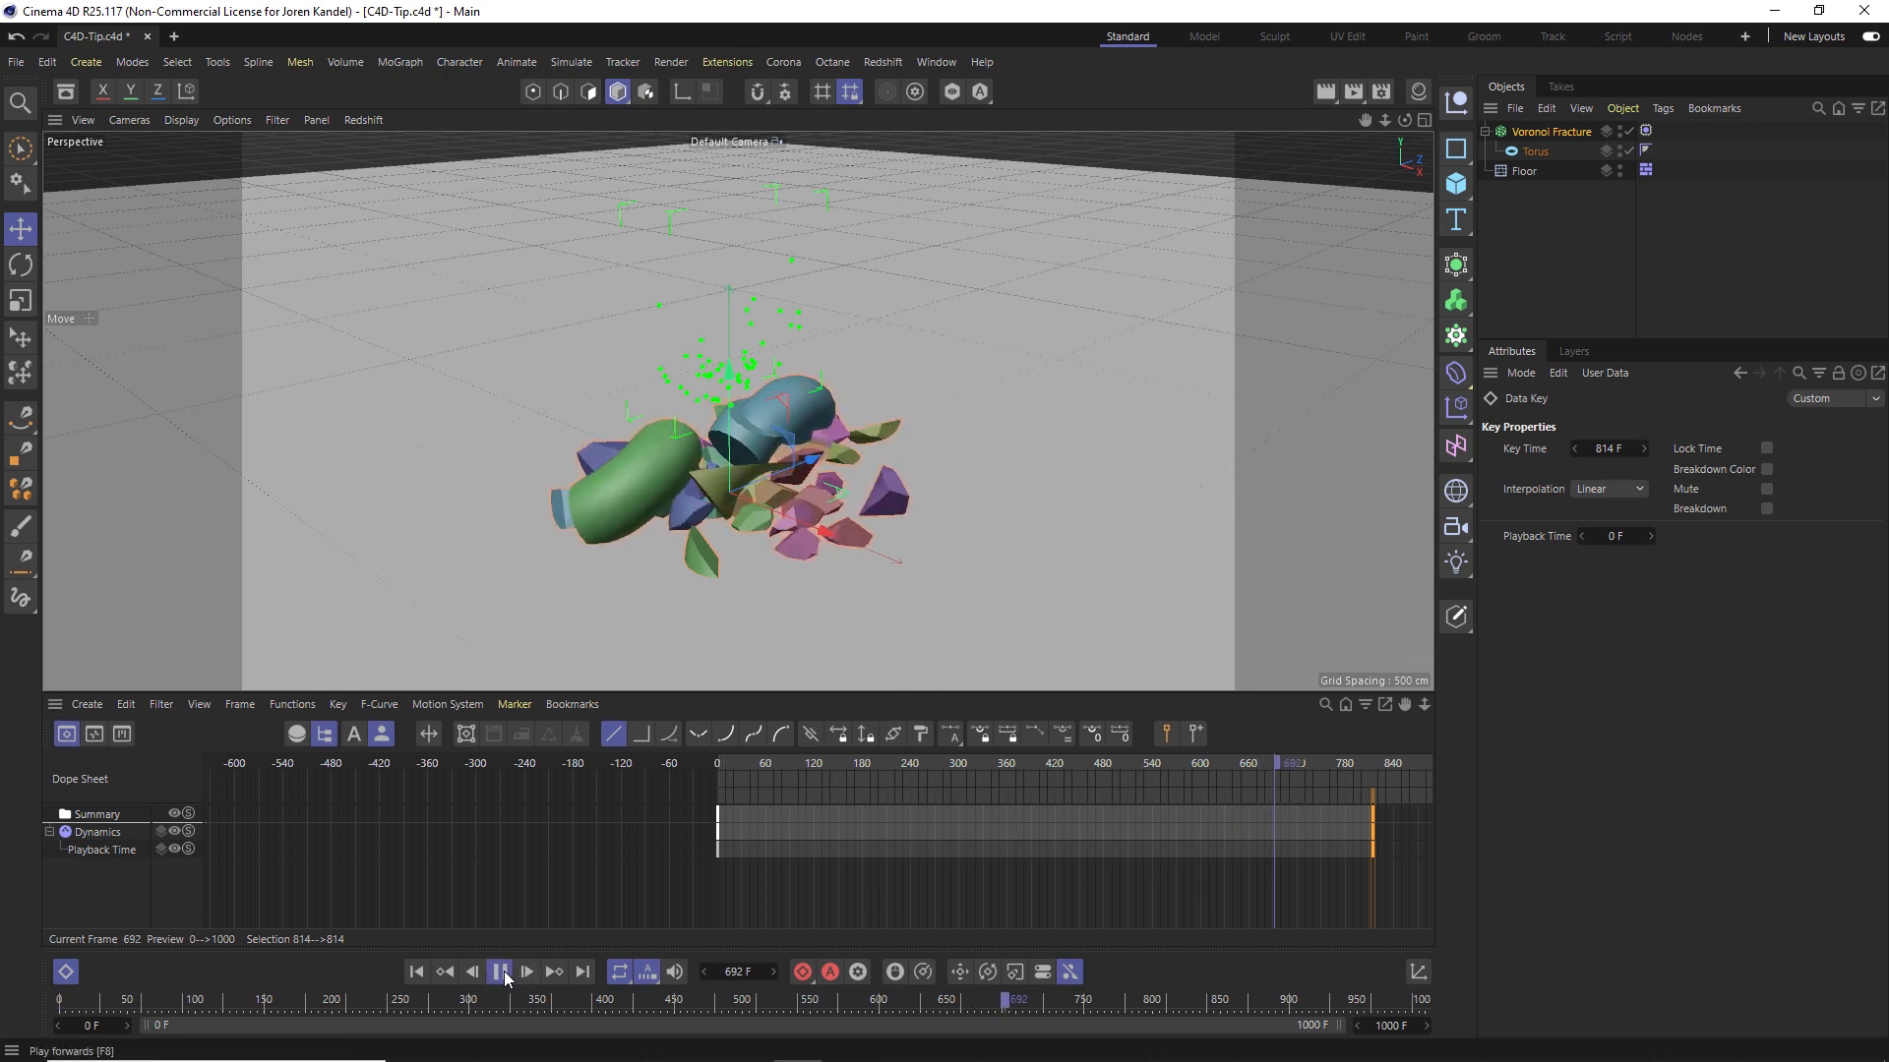
left_click(502, 972)
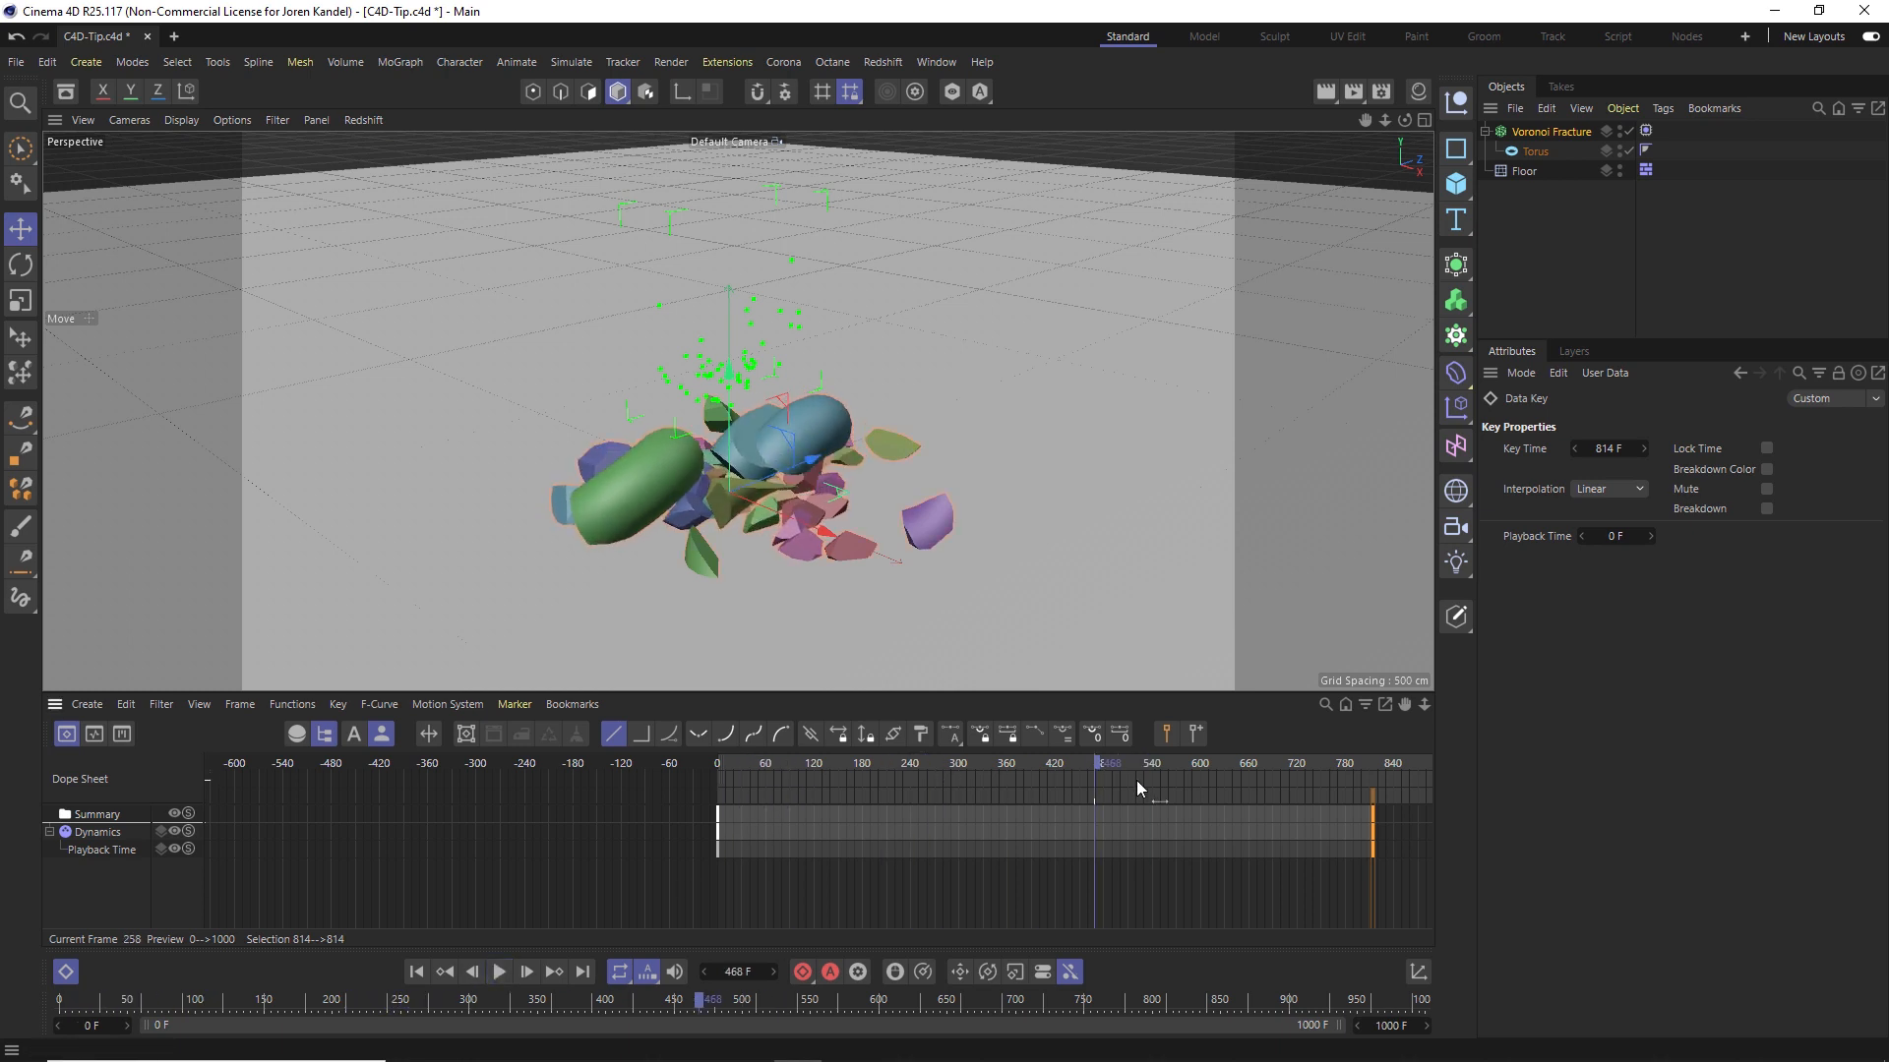
Retime the Playback Time track with a middle key and end key at 233, then preview
left_click_drag(1108, 777, 1096, 777)
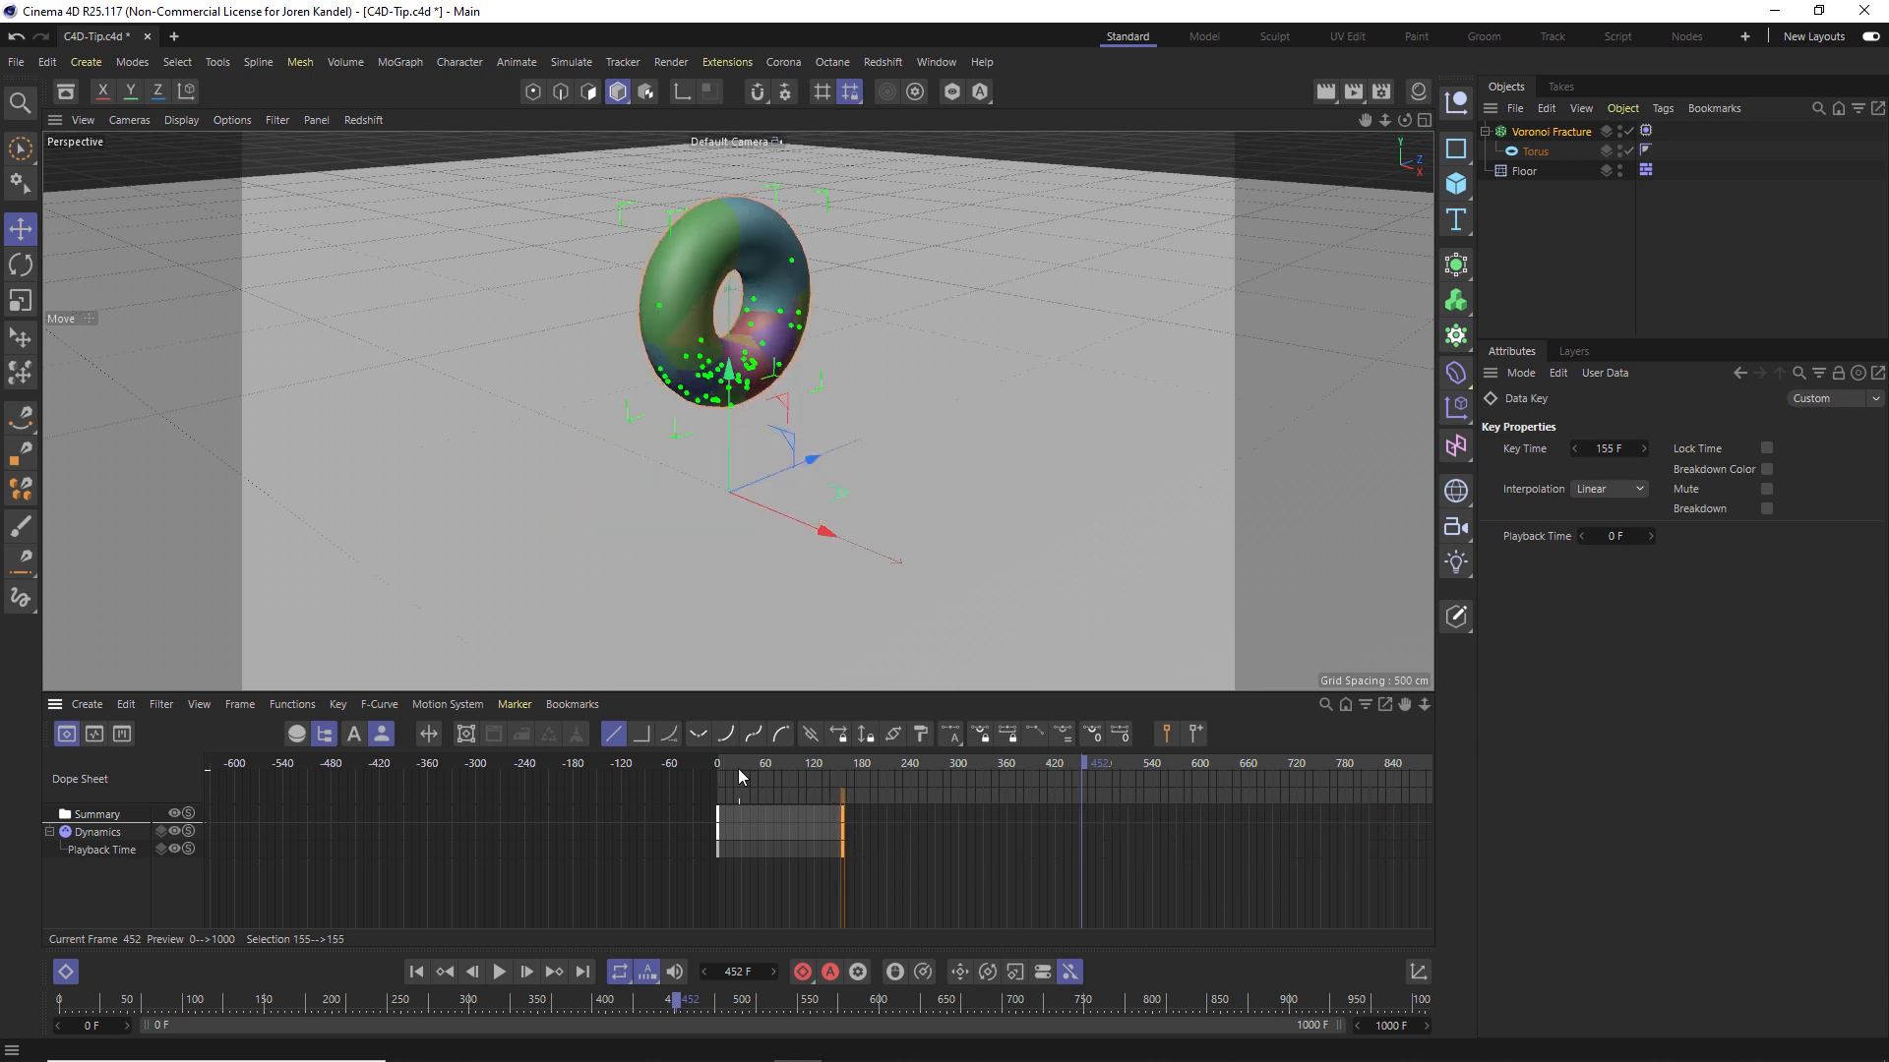
left_click(500, 971)
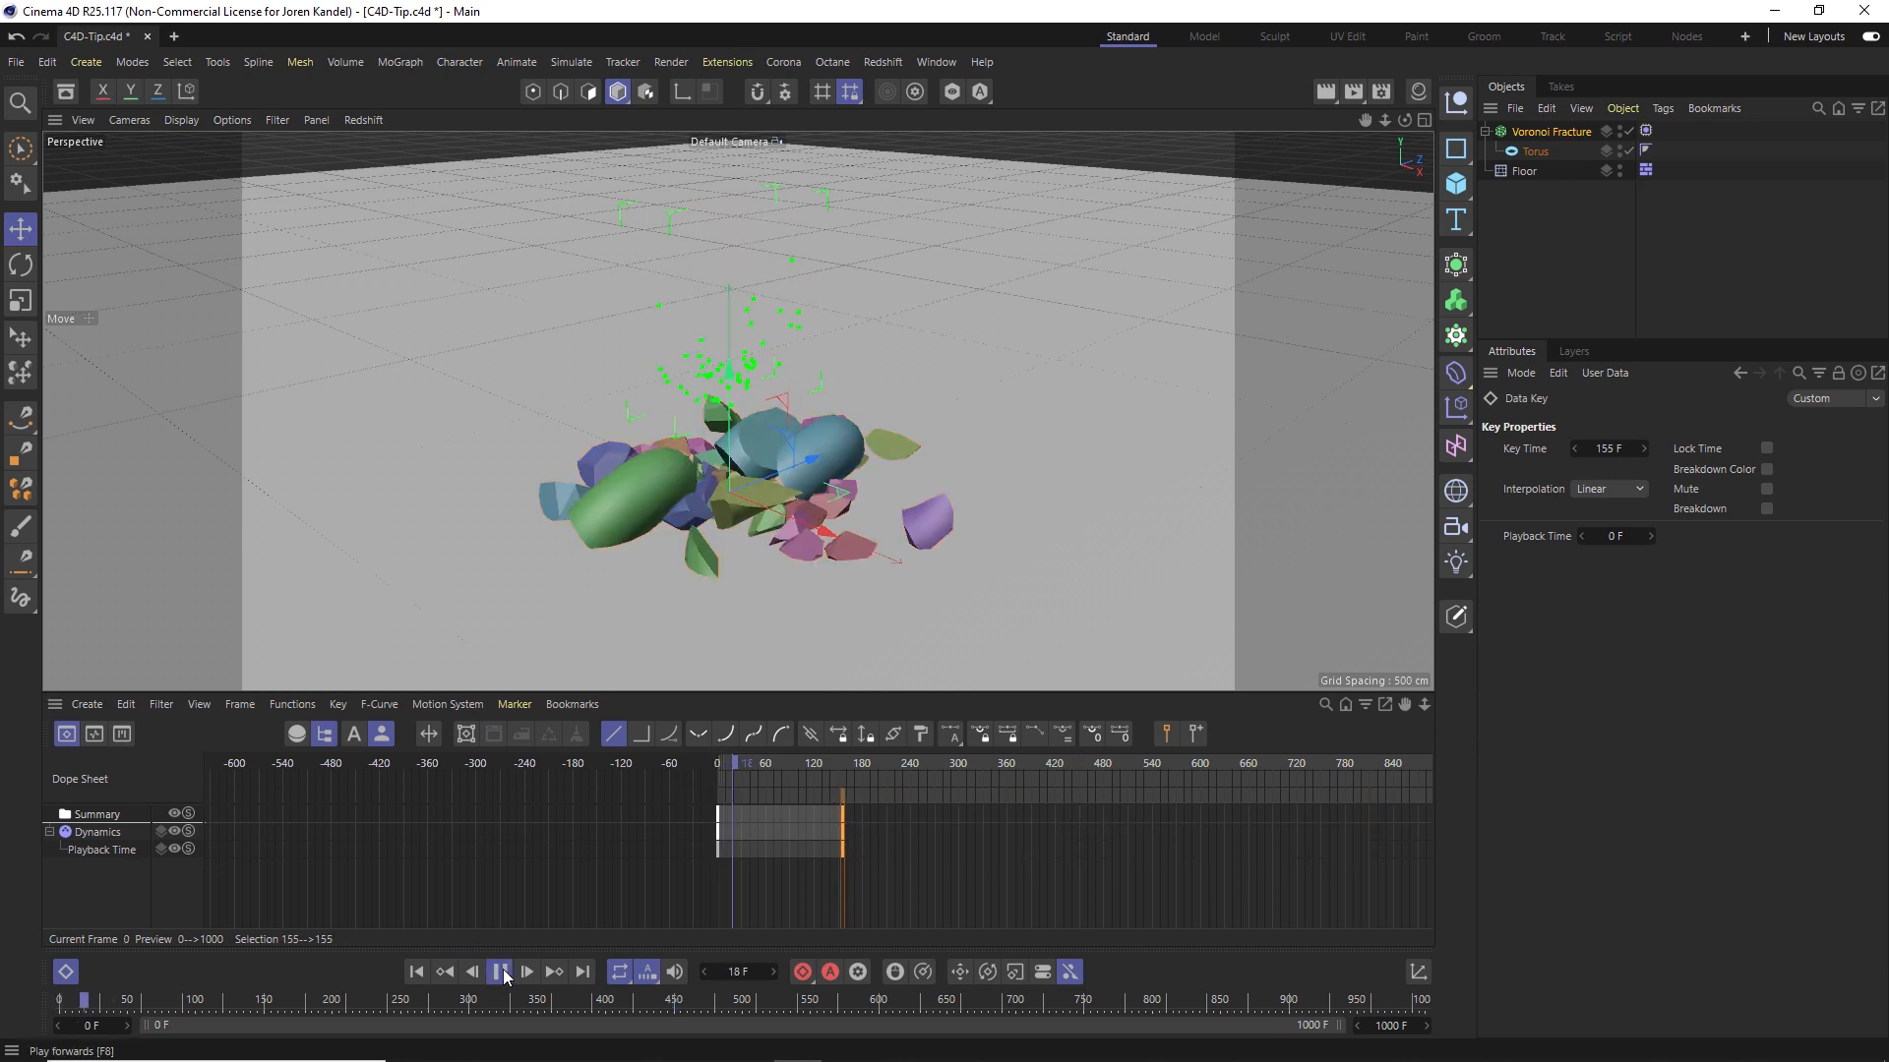
left_click_drag(742, 770, 839, 769)
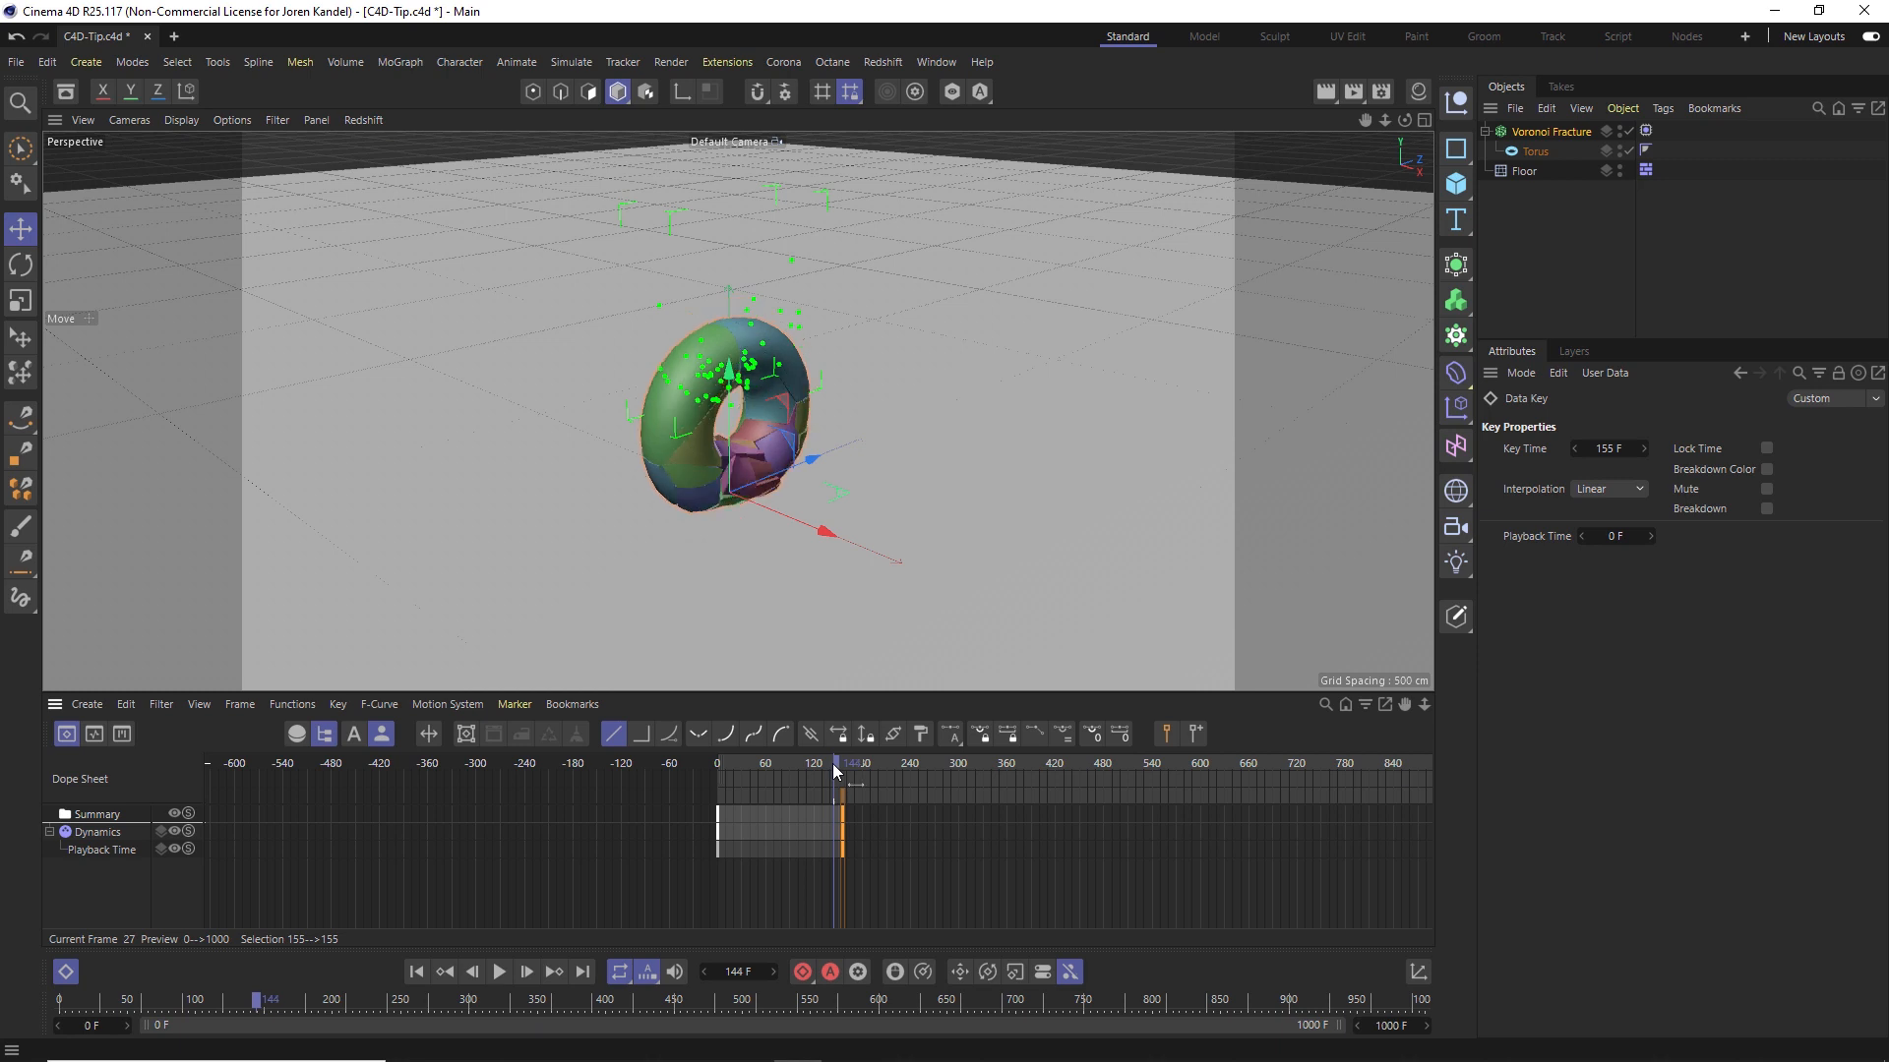
left_click_drag(834, 763, 834, 764)
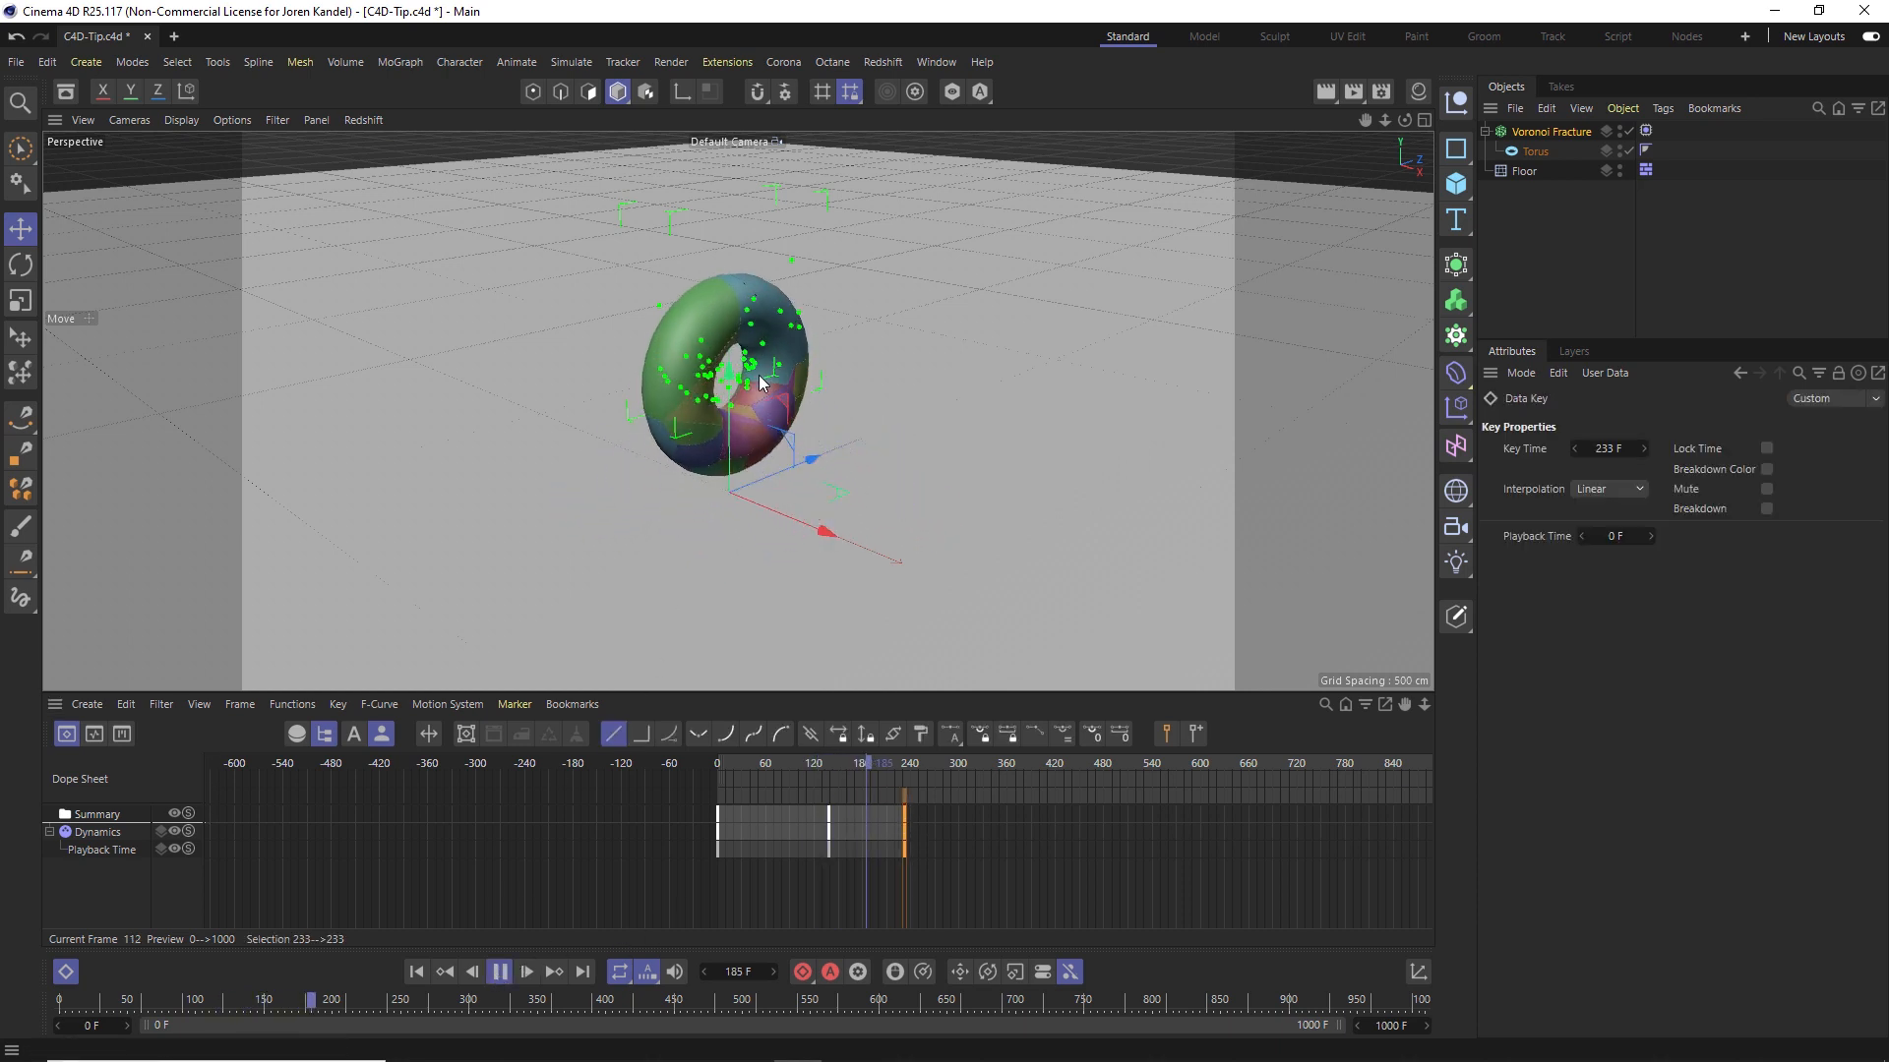
Scrub the Dope Sheet around frames 125-195 to check the torus reassembling
left_click_drag(865, 763, 766, 764)
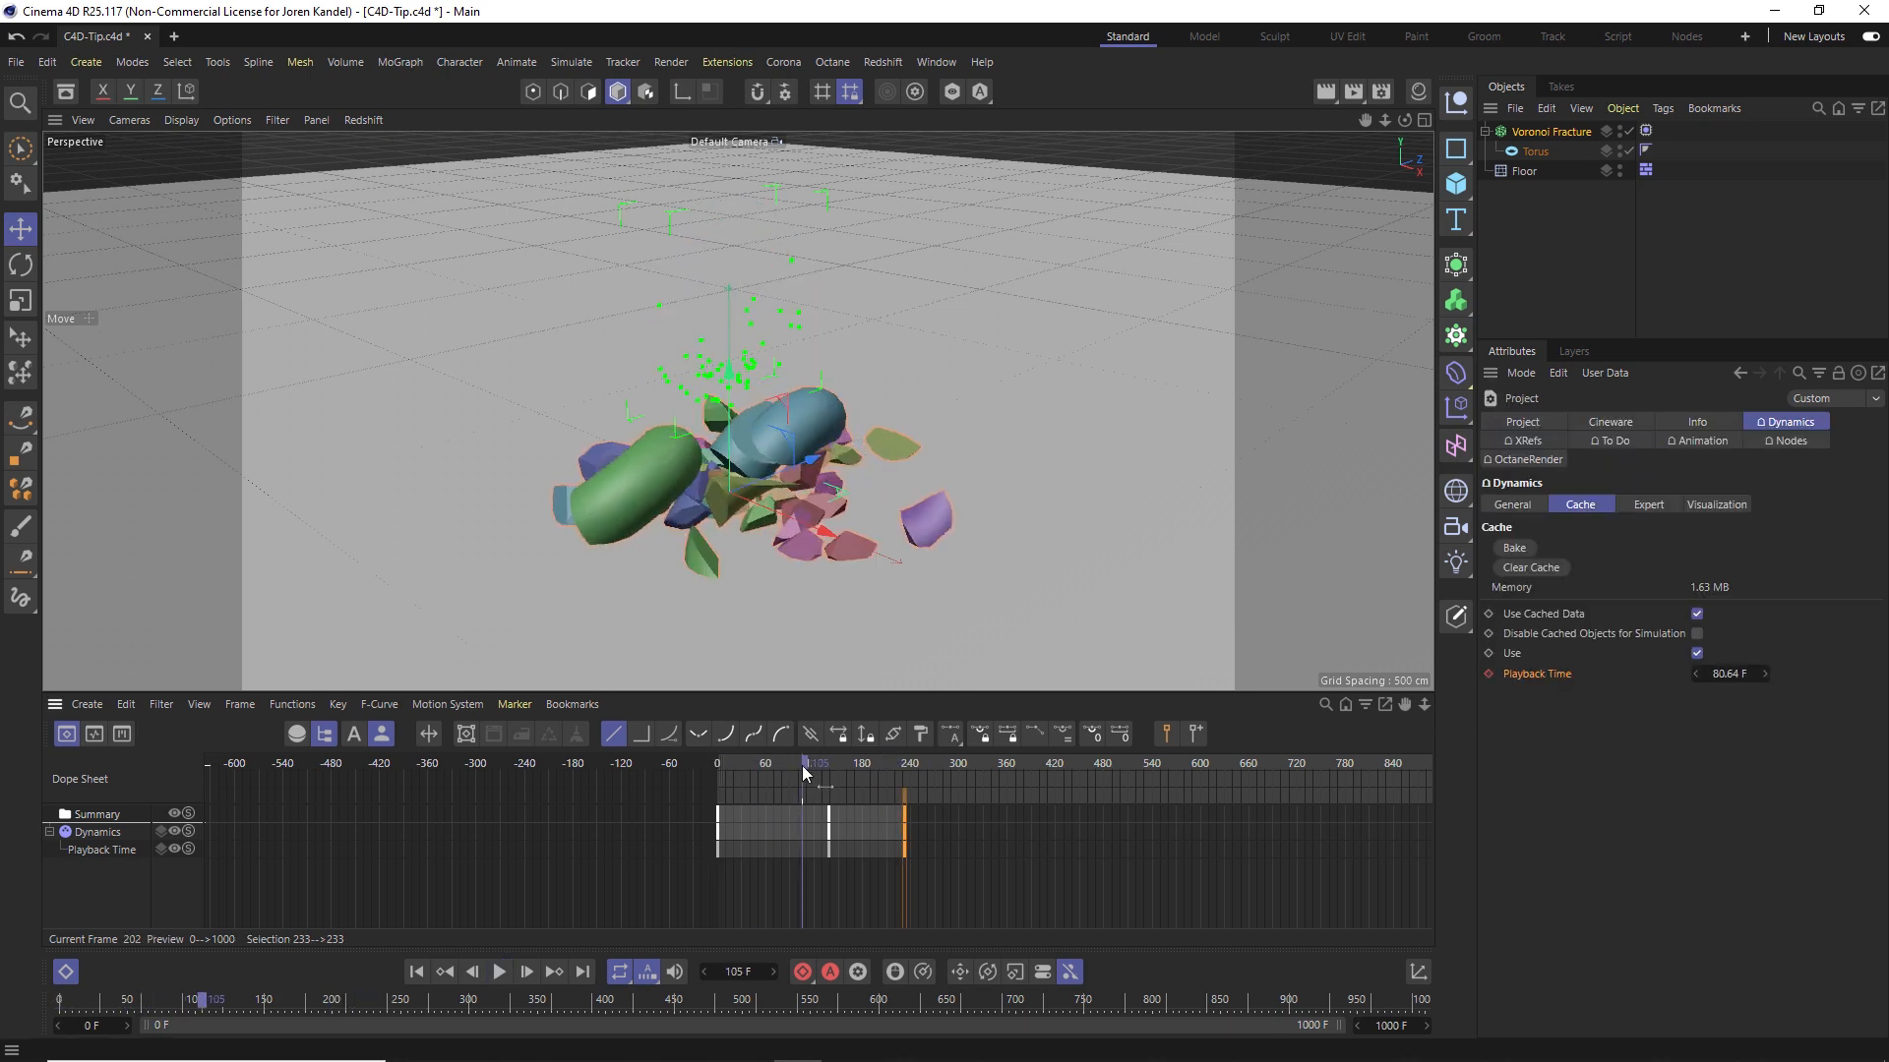
left_click_drag(803, 771, 828, 771)
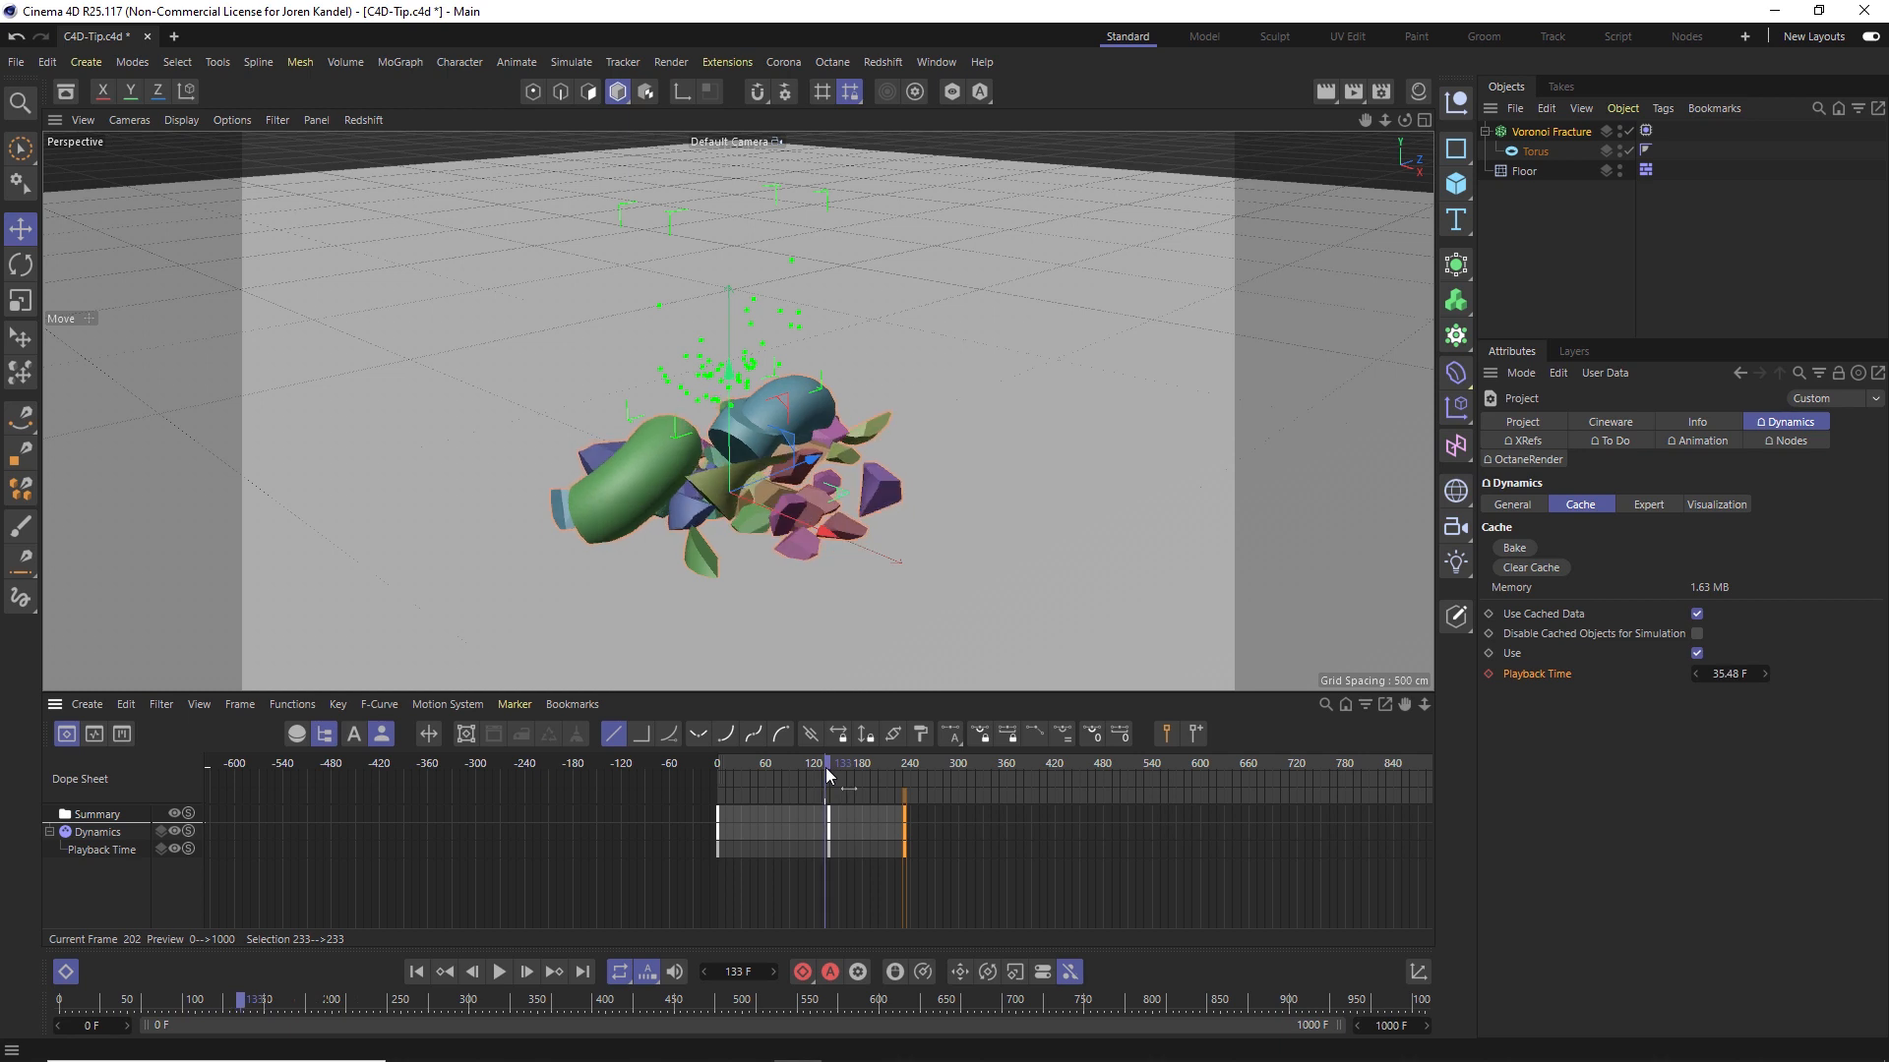
left_click_drag(828, 777, 869, 777)
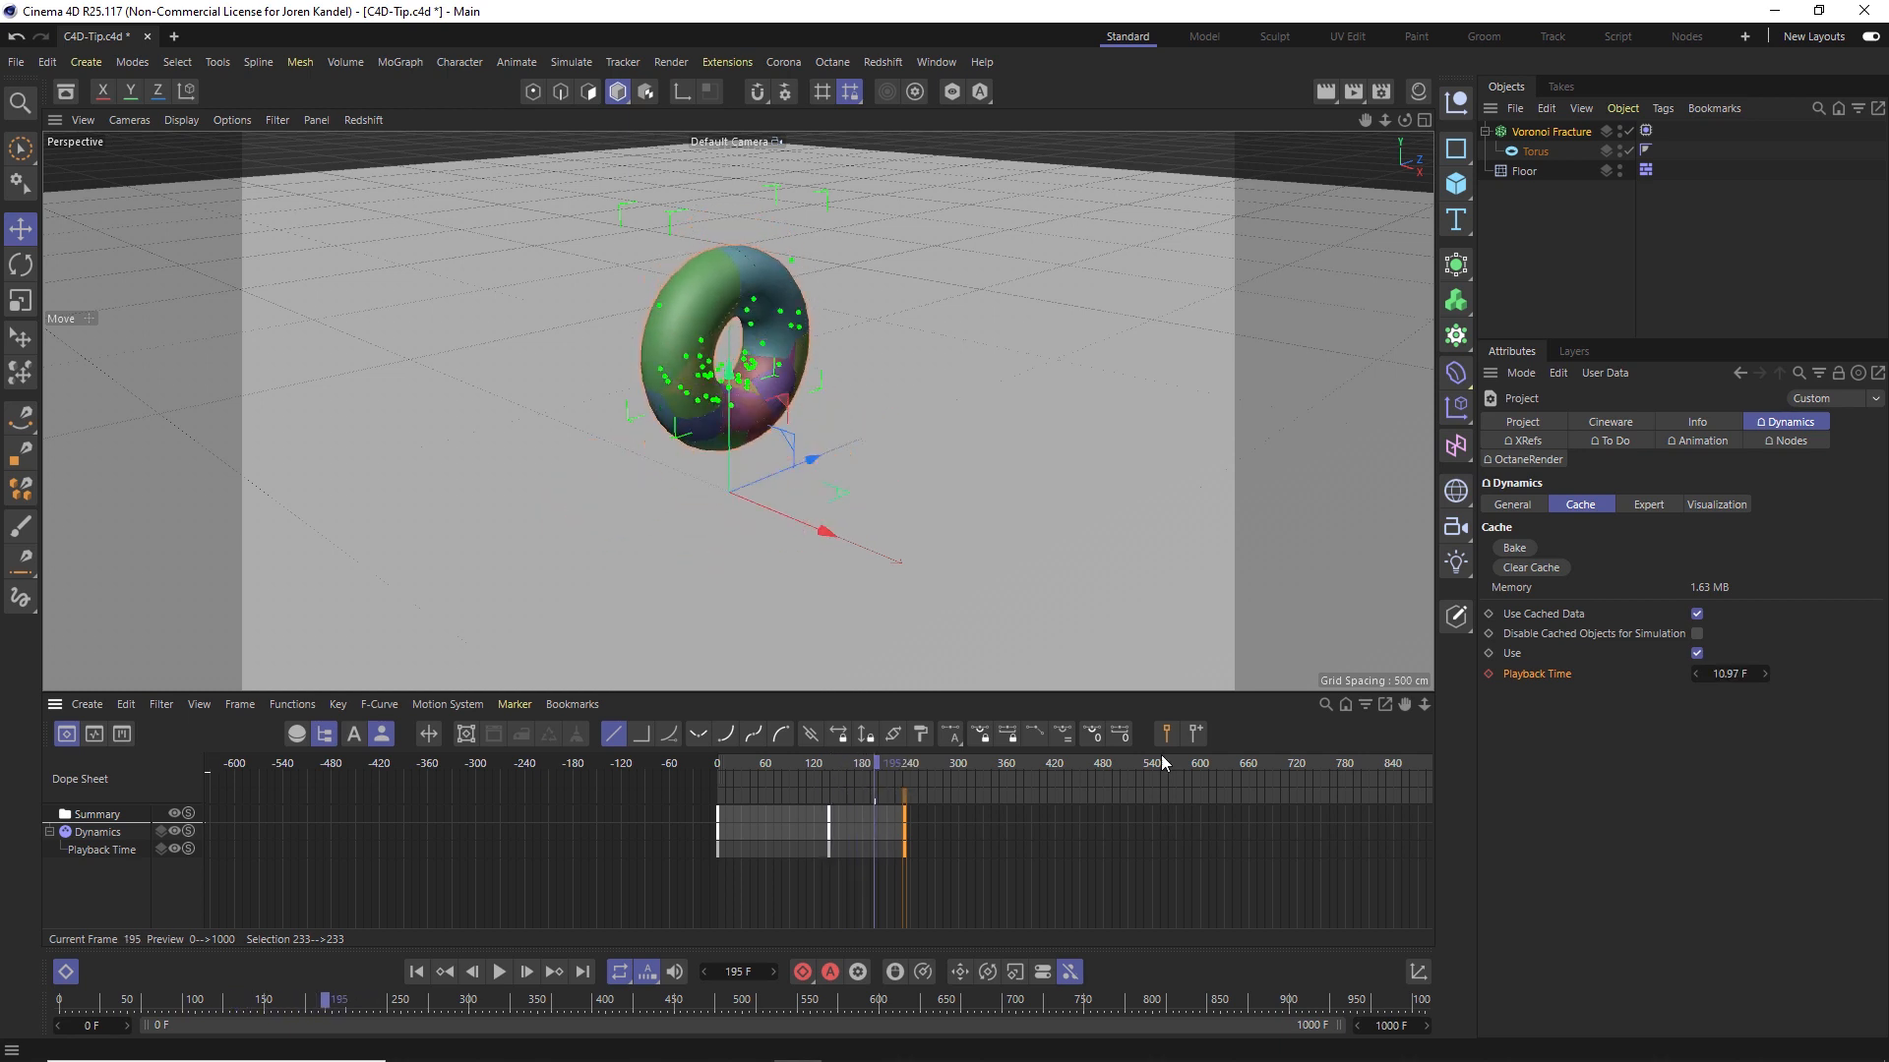
mouse_move(1601, 484)
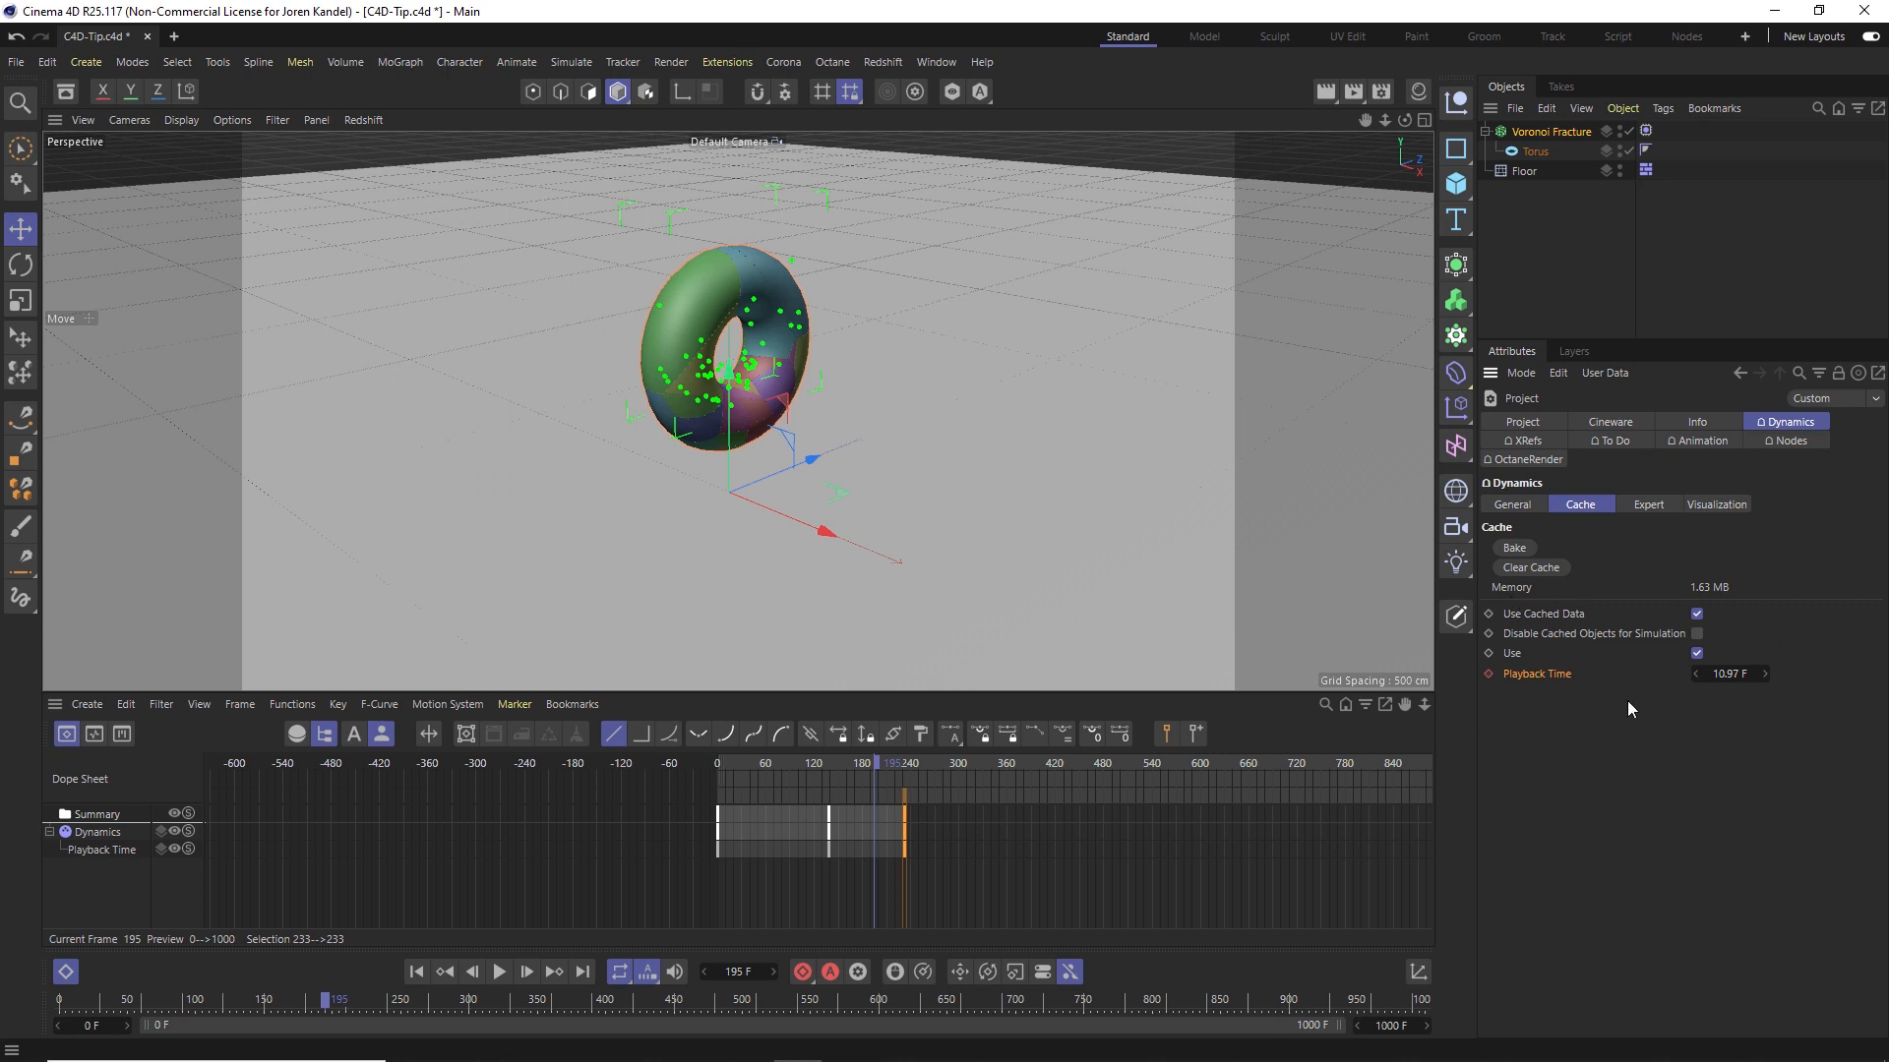
mouse_move(1540, 801)
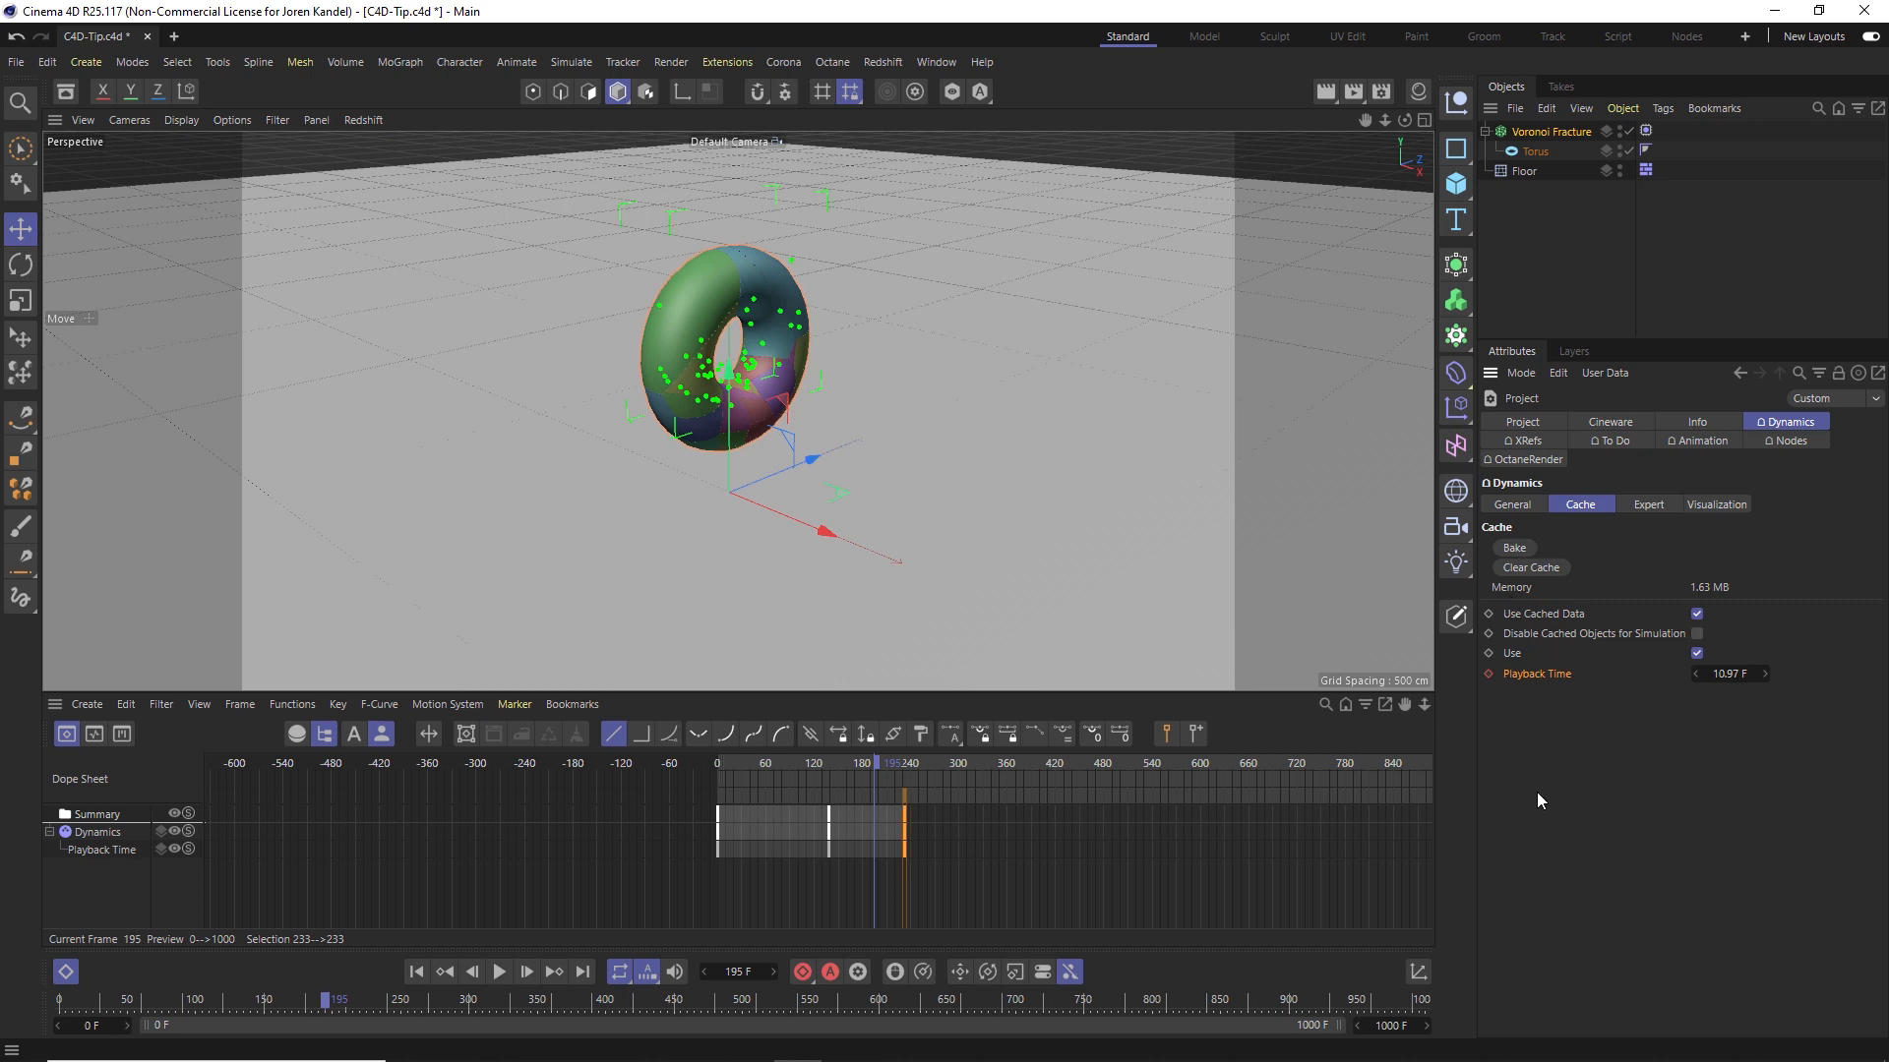